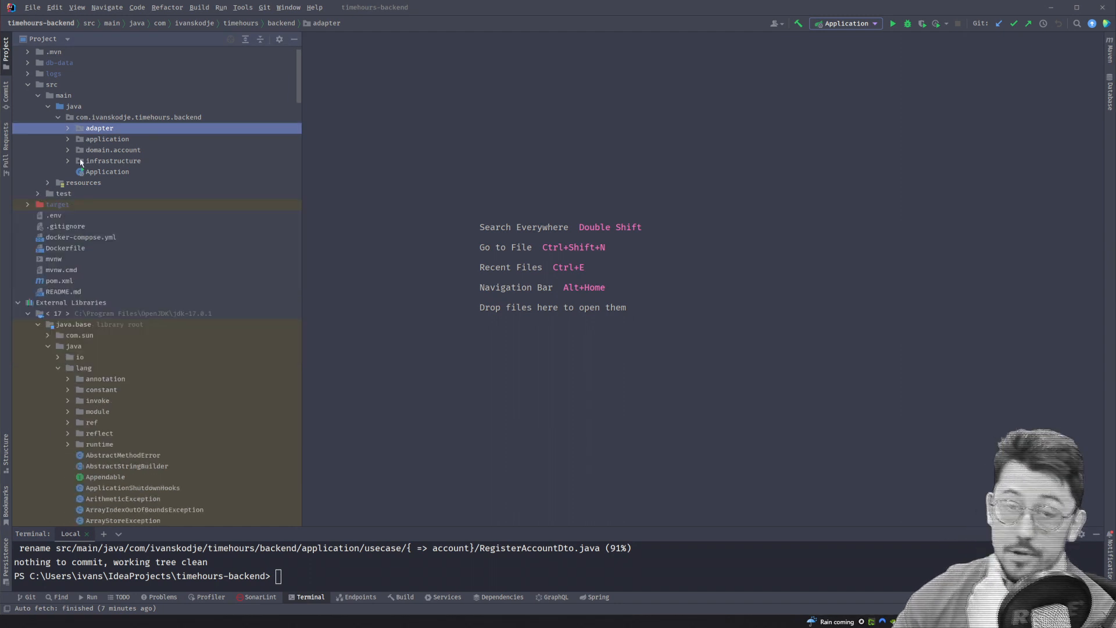
mouse_move(7, 151)
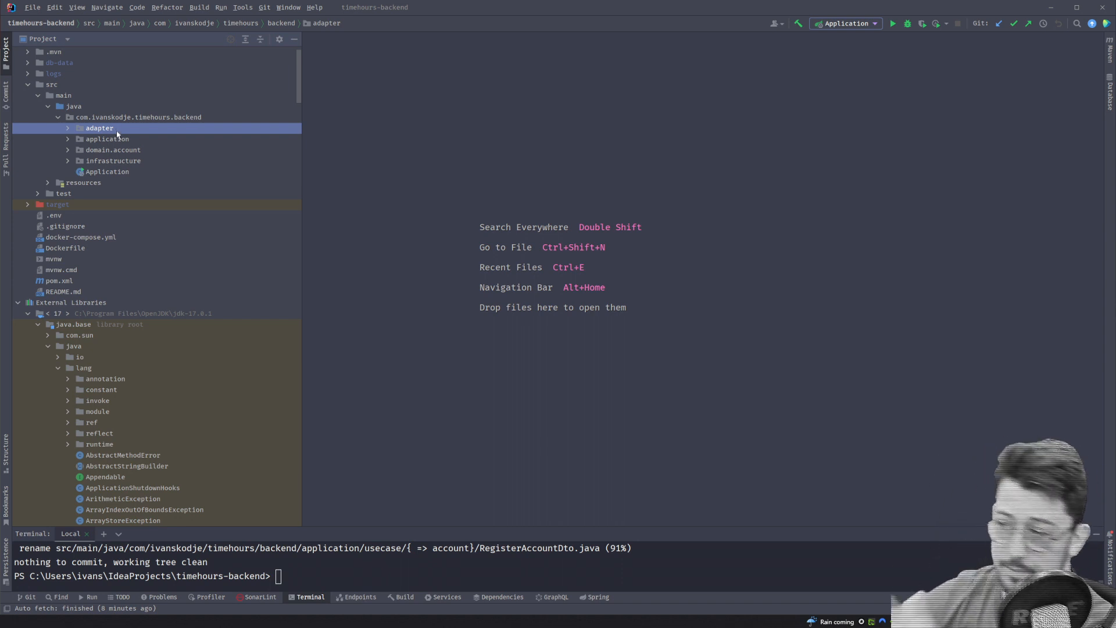
Expand the infrastructure package and its problem and security subpackages in the Project view.
click(106, 138)
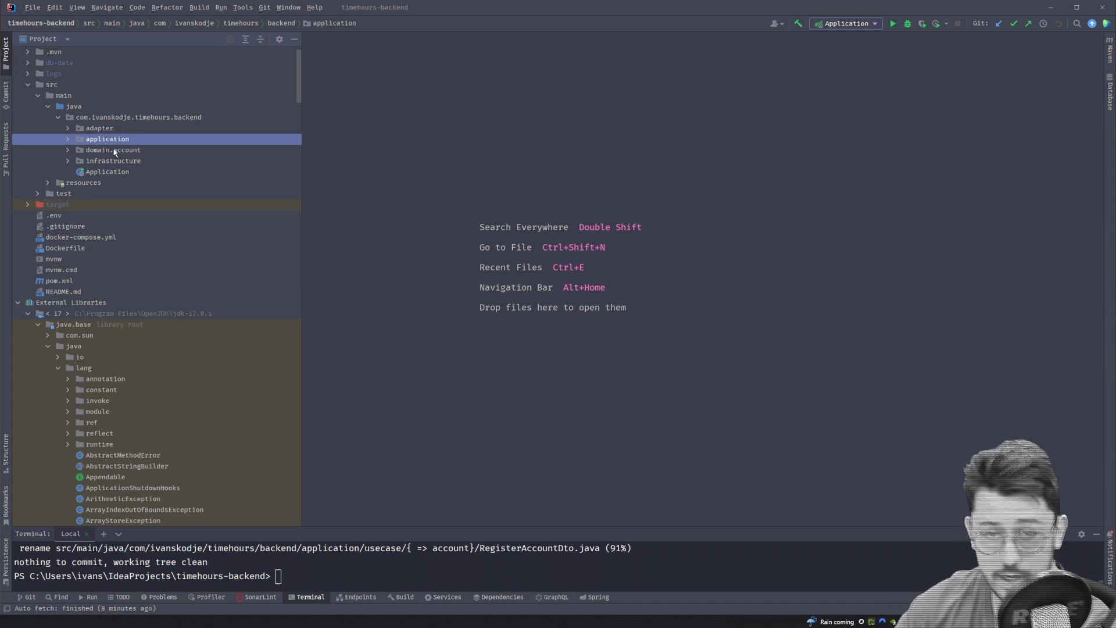
click(113, 161)
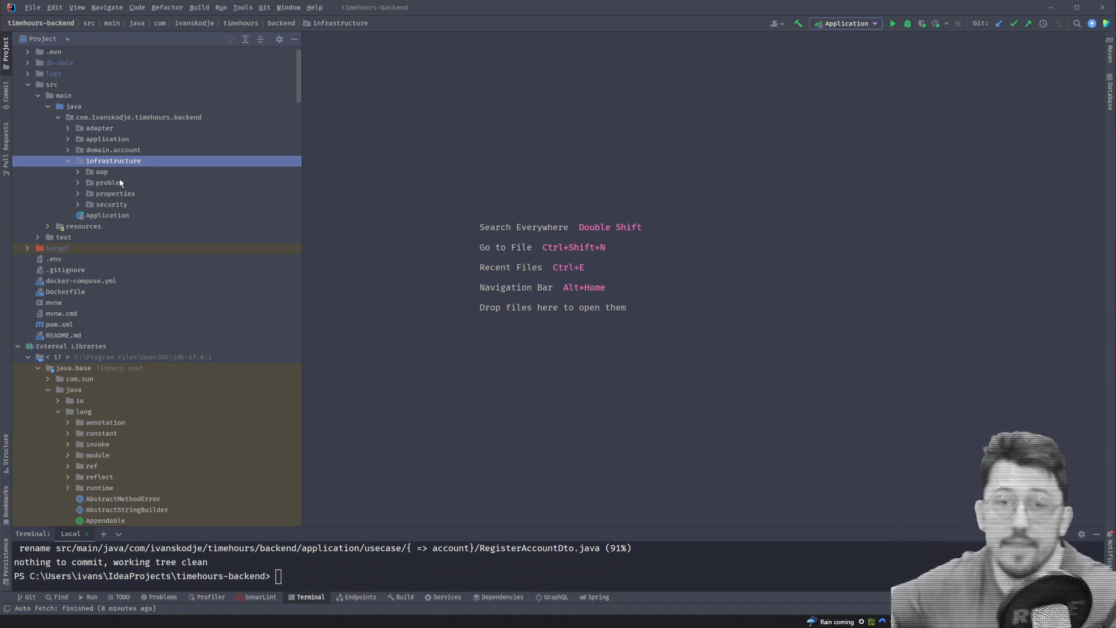
click(101, 172)
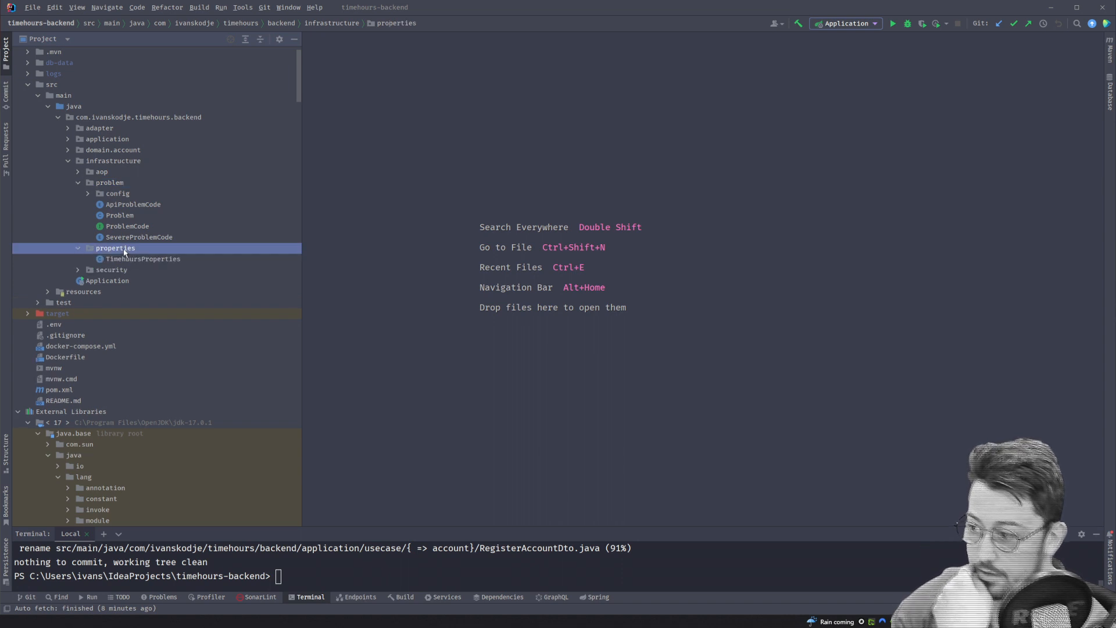
click(111, 269)
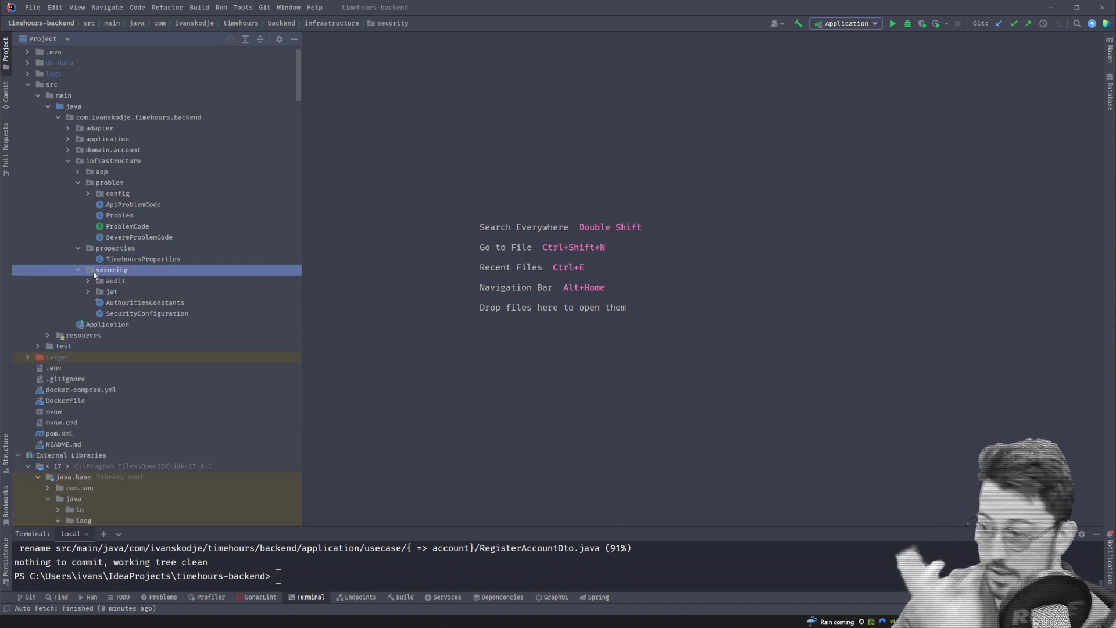
mouse_move(127, 280)
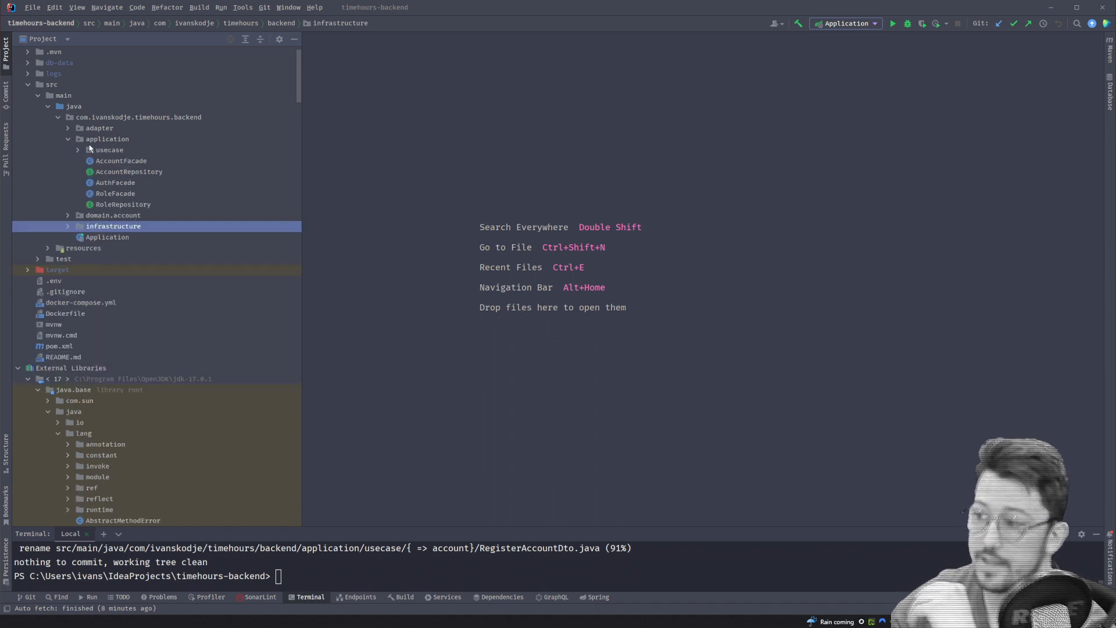
mouse_move(94, 144)
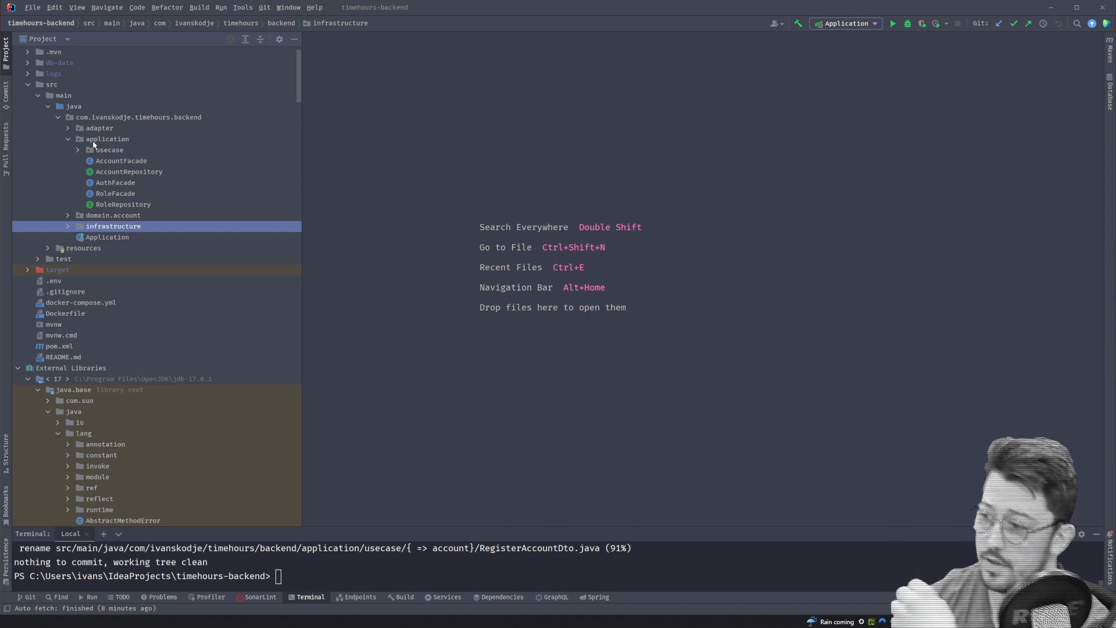
Expand domain.account, open Account and Status, and expand application > usecase > account.
click(114, 215)
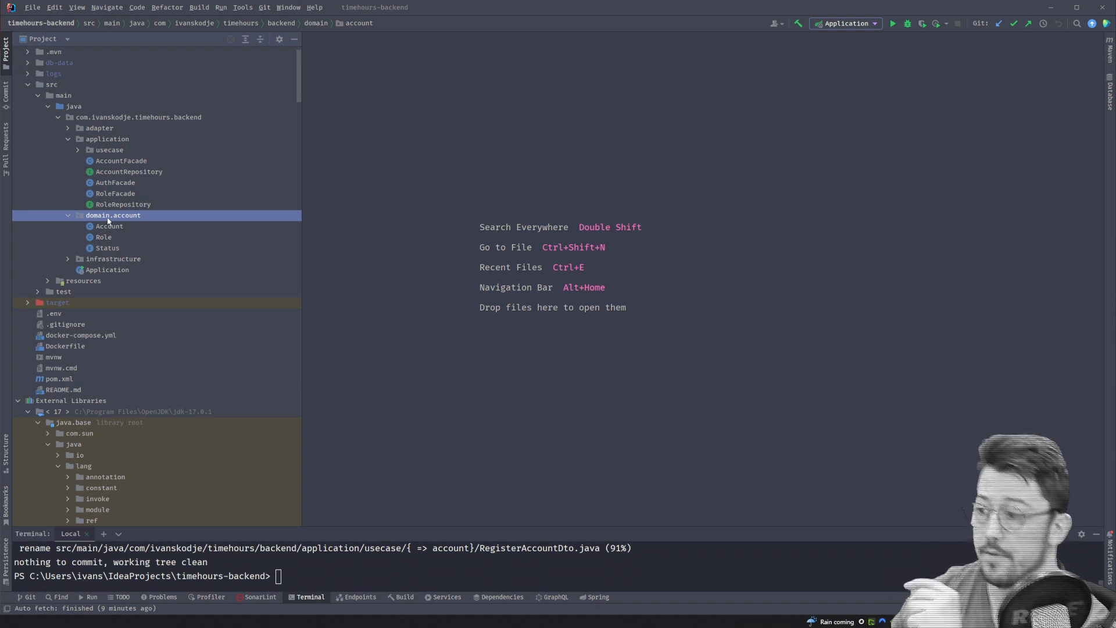
mouse_move(111, 236)
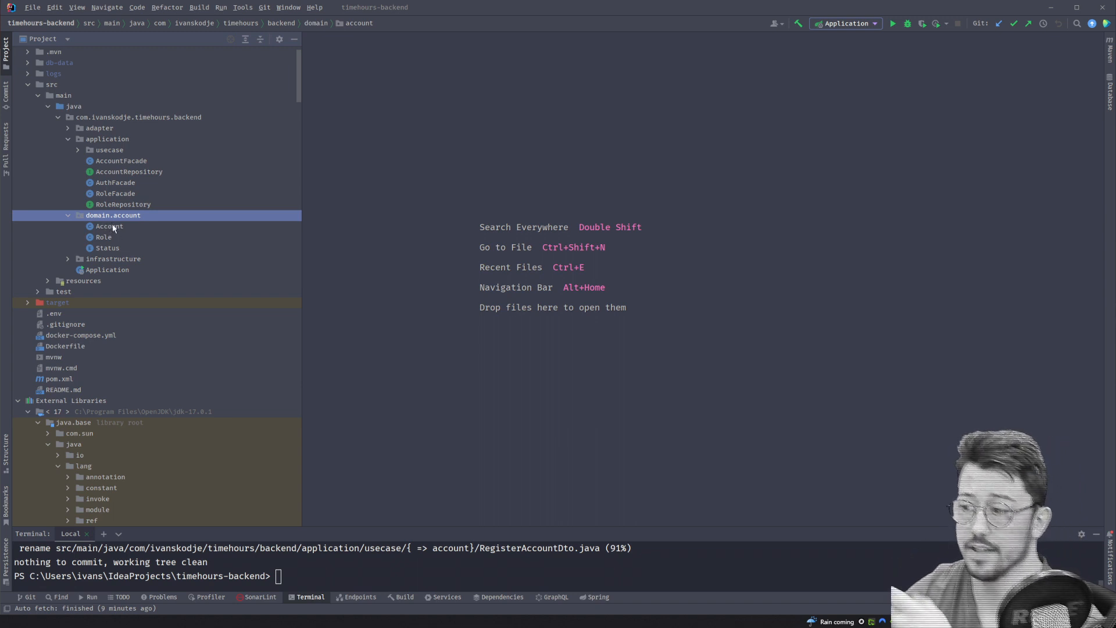
click(110, 226)
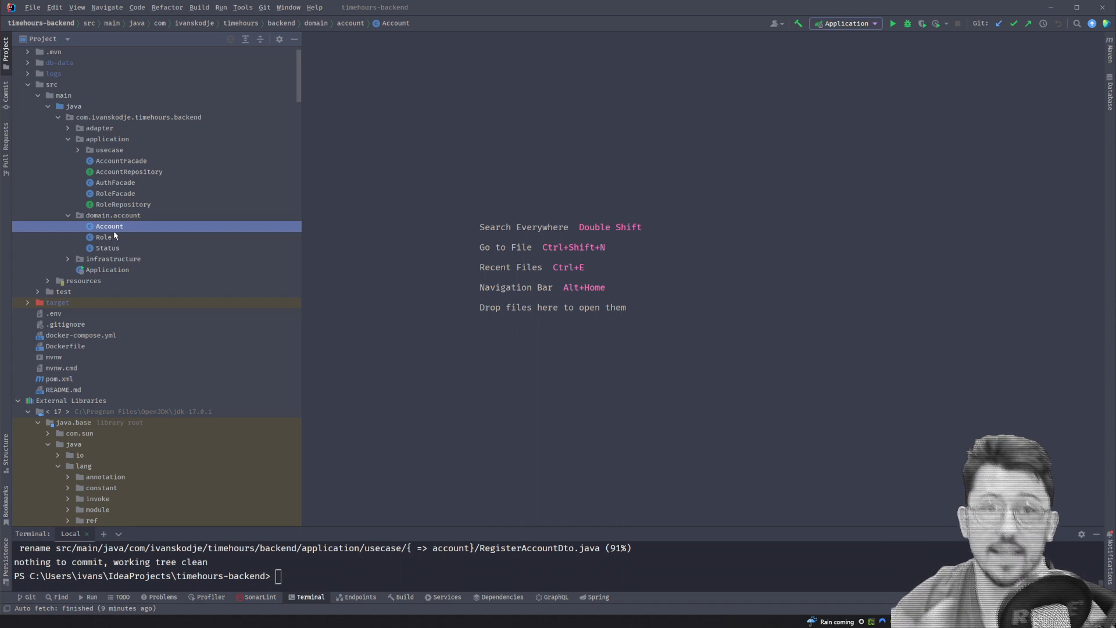
click(103, 237)
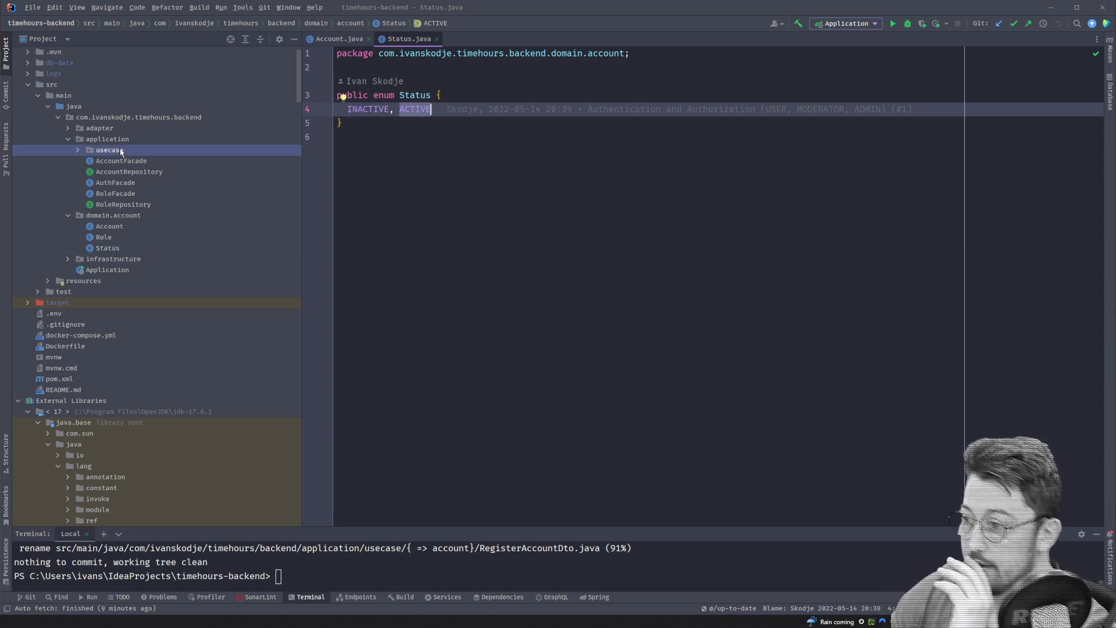
click(107, 150)
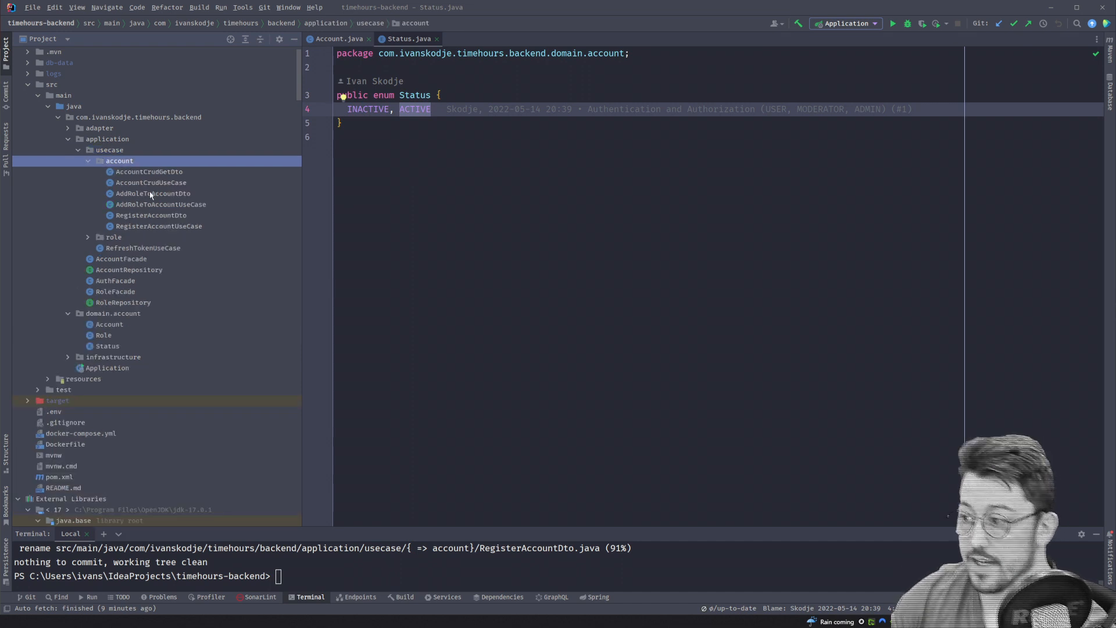
mouse_move(178, 182)
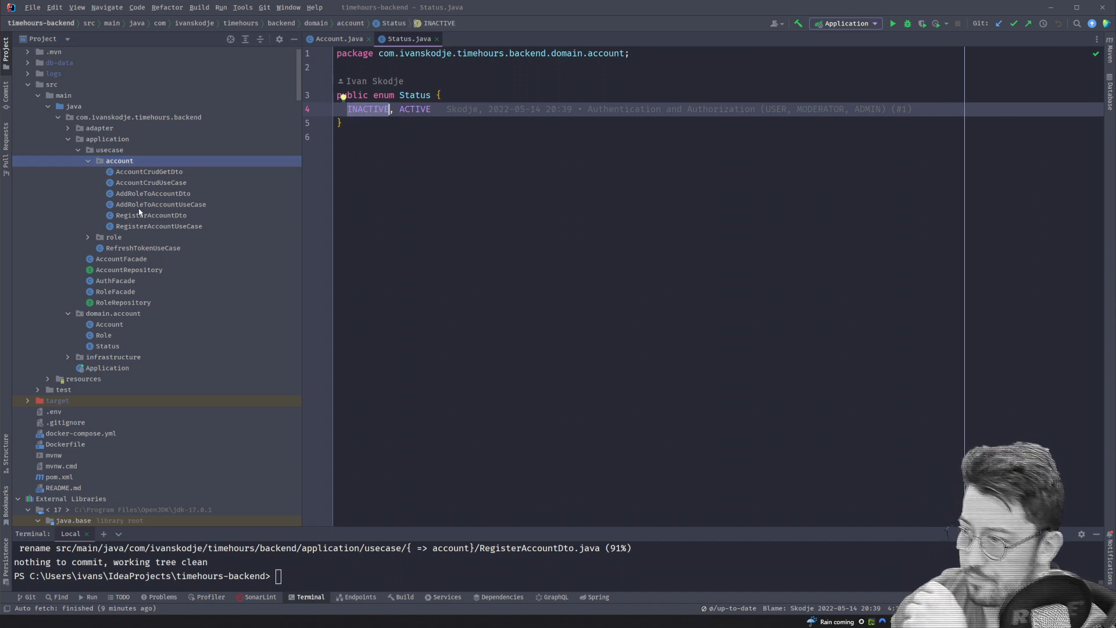
click(159, 226)
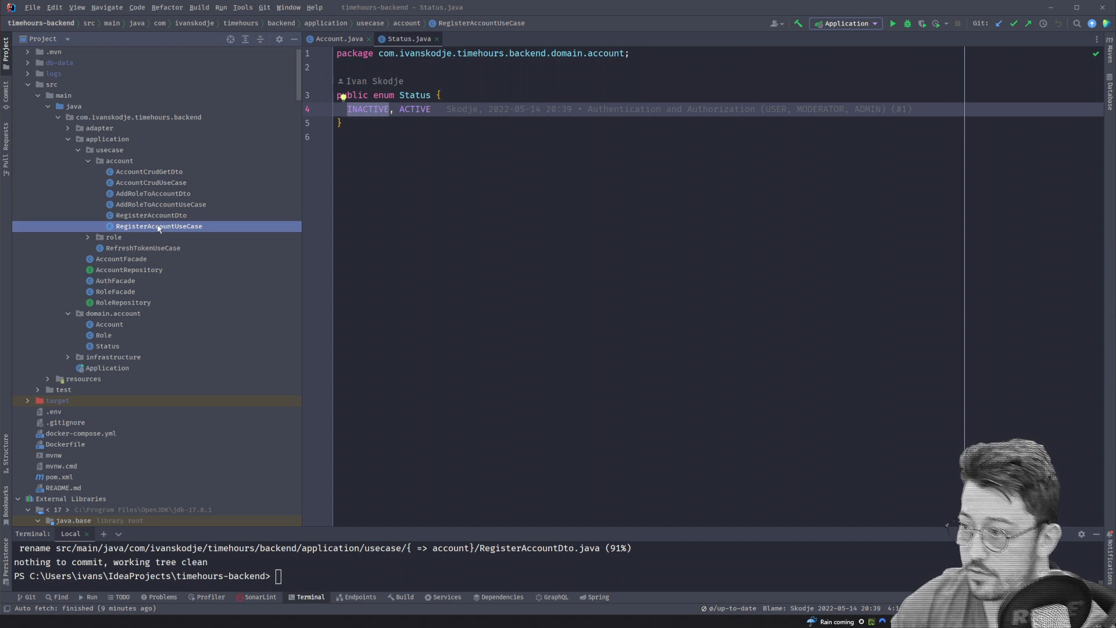
Open RegisterAccountUseCase and scroll through its registerNewAccount method.
double_click(159, 226)
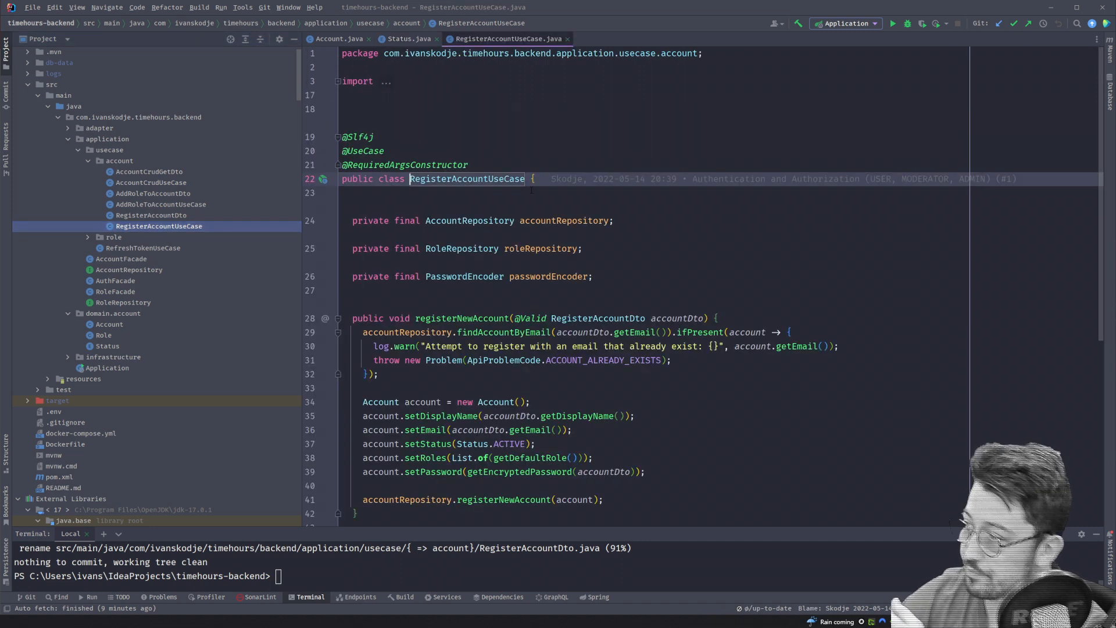
scroll(down, 3)
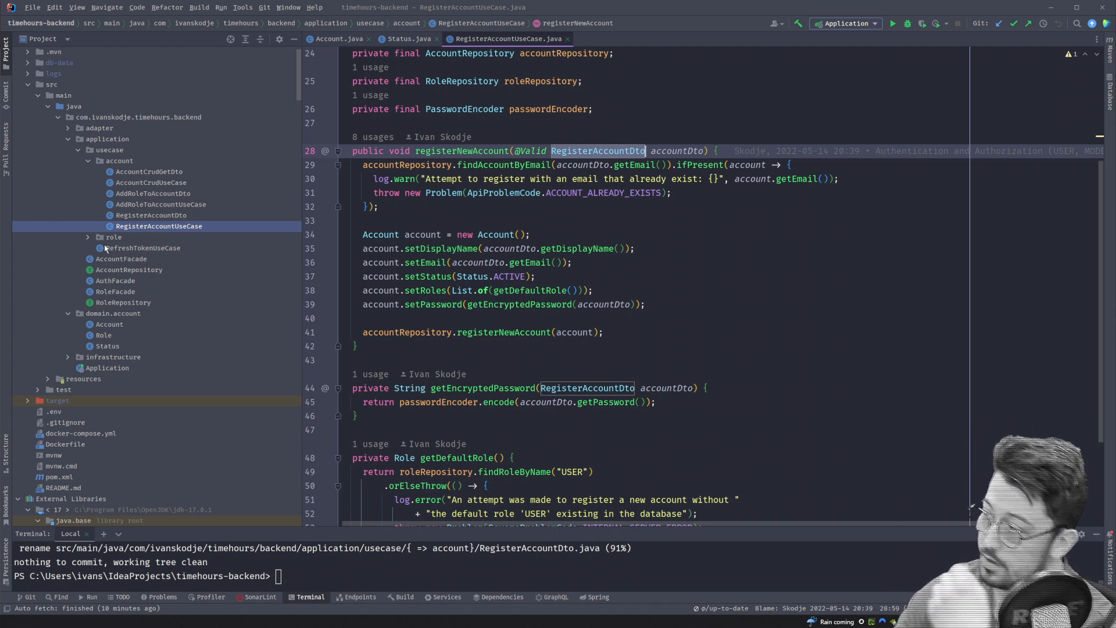
mouse_move(195, 229)
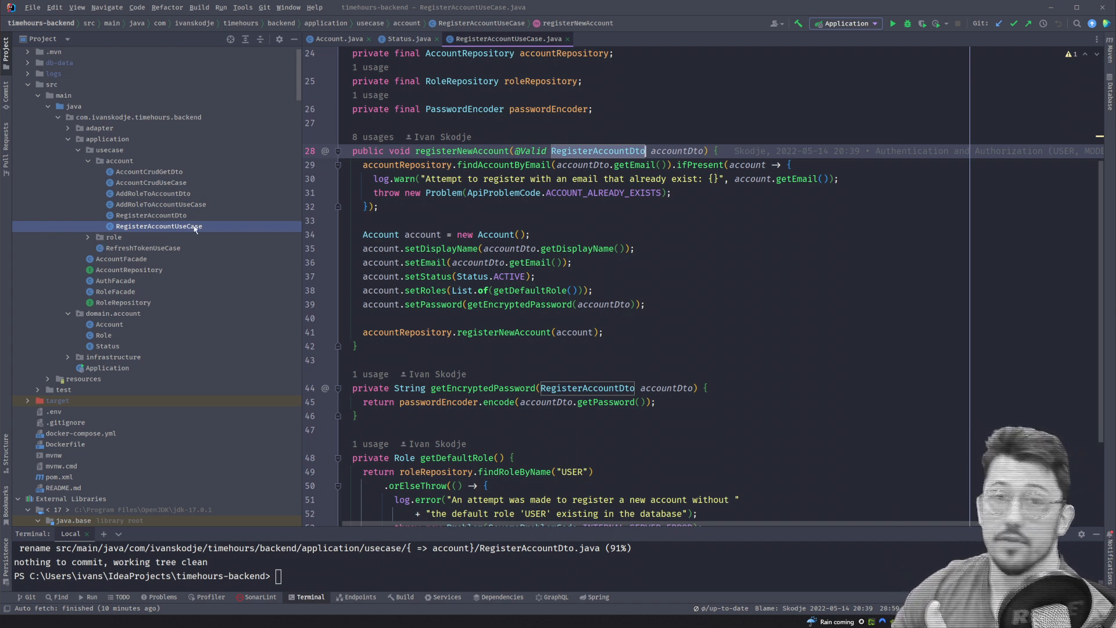
mouse_move(598, 150)
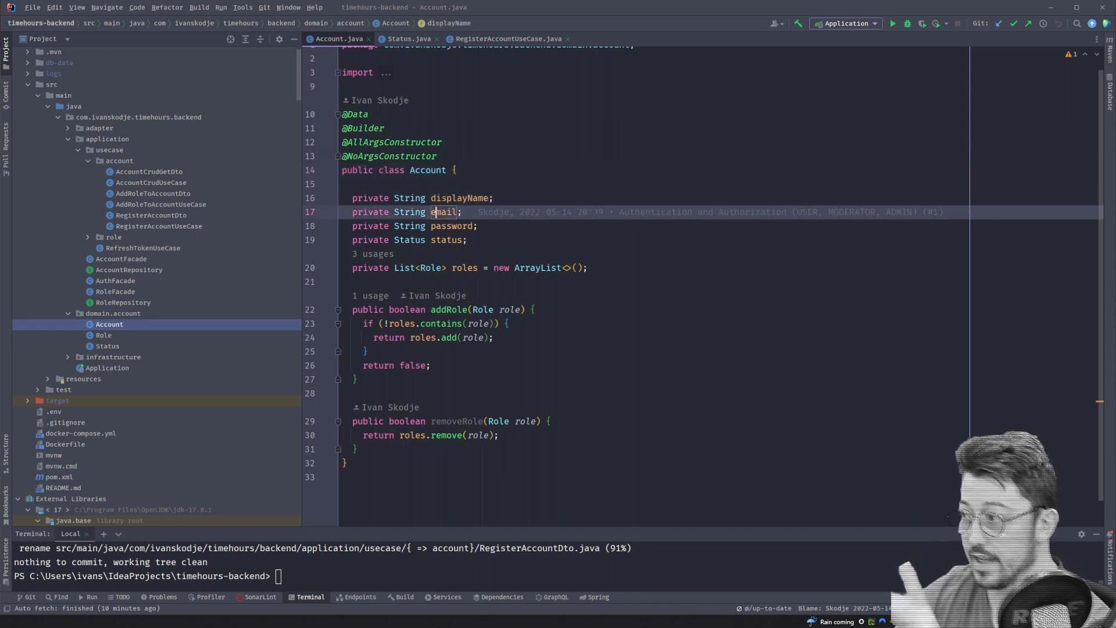
Compare RegisterAccountDto's displayName, email and password fields against the Account class.
double_click(444, 212)
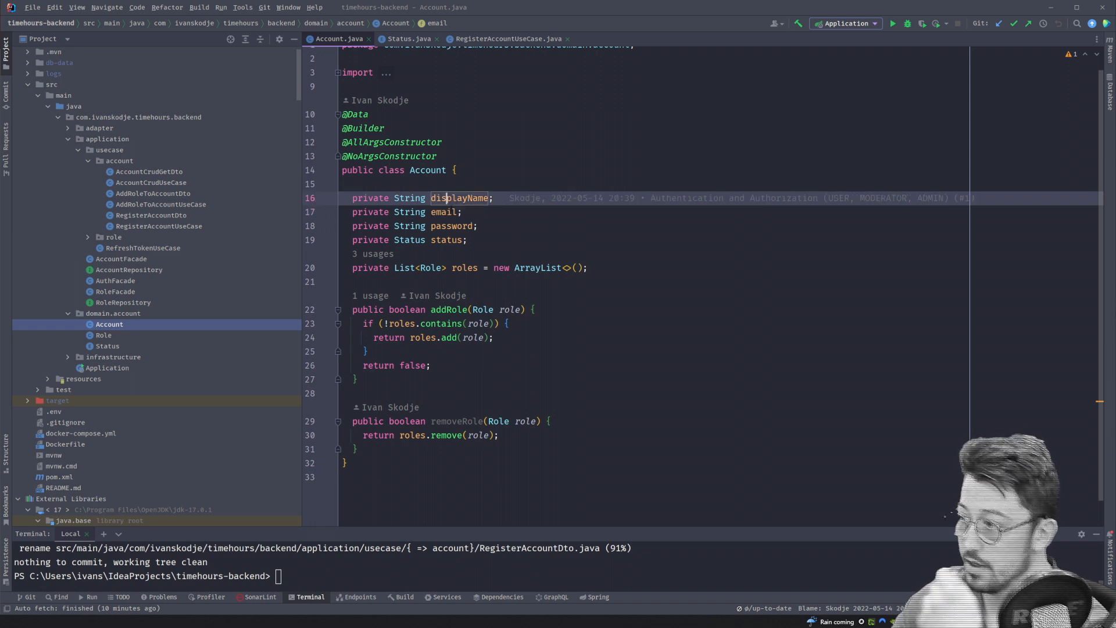
click(516, 39)
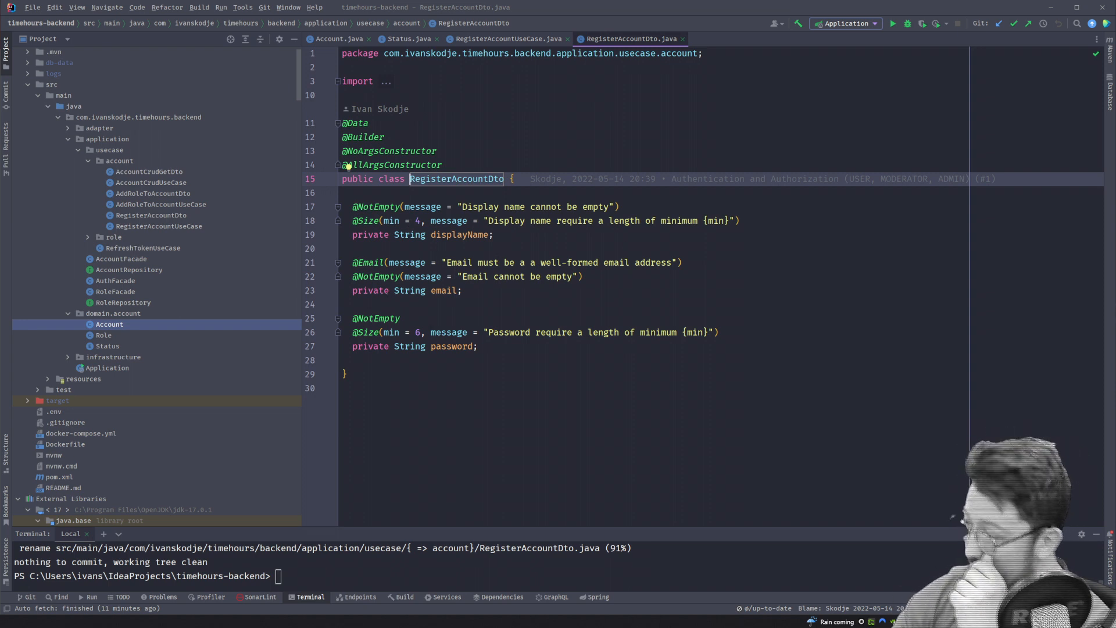
click(459, 234)
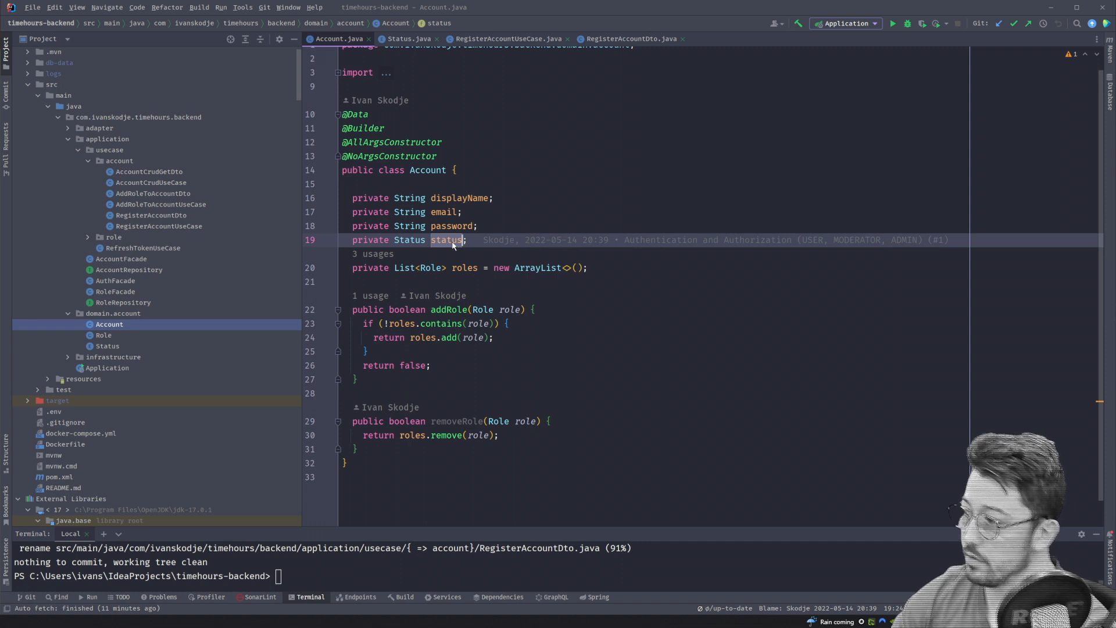
click(634, 38)
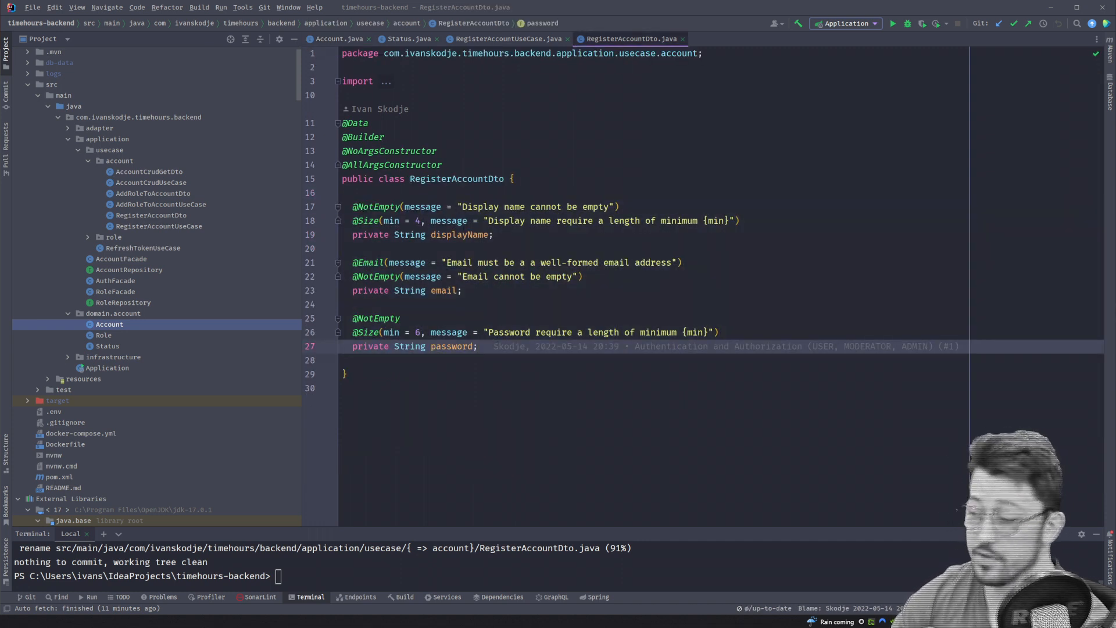
Bring RegisterAccountUseCase back to the front at the registerNewAccount Account construction.
click(508, 39)
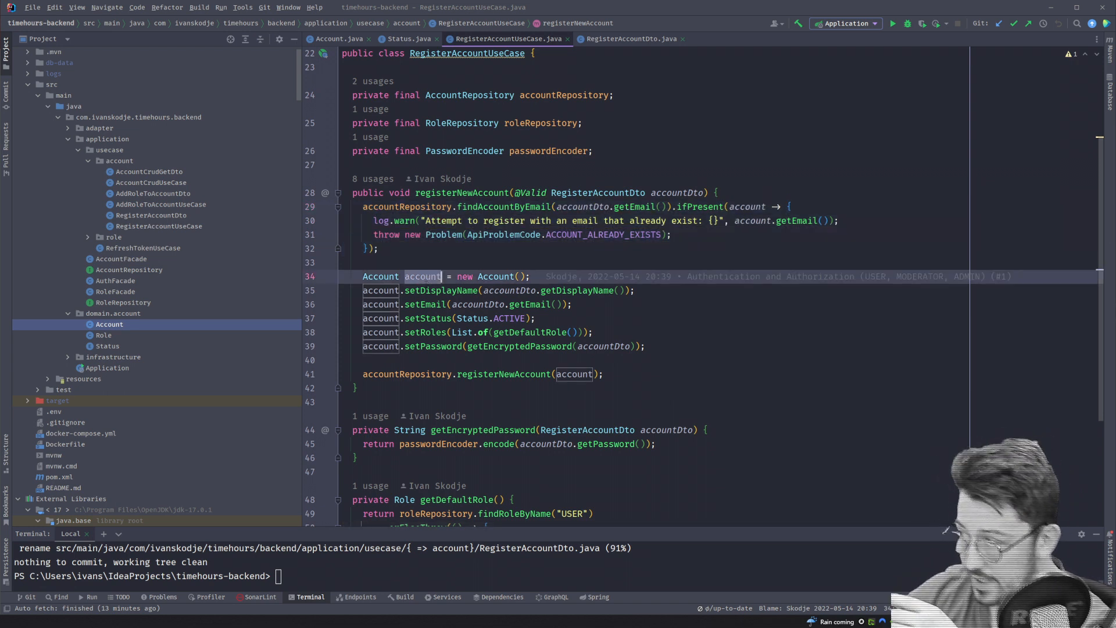
Change the setStatus call in registerNewAccount from Status.ACTIVE to Status.INACTIVE.
scroll(down, 3)
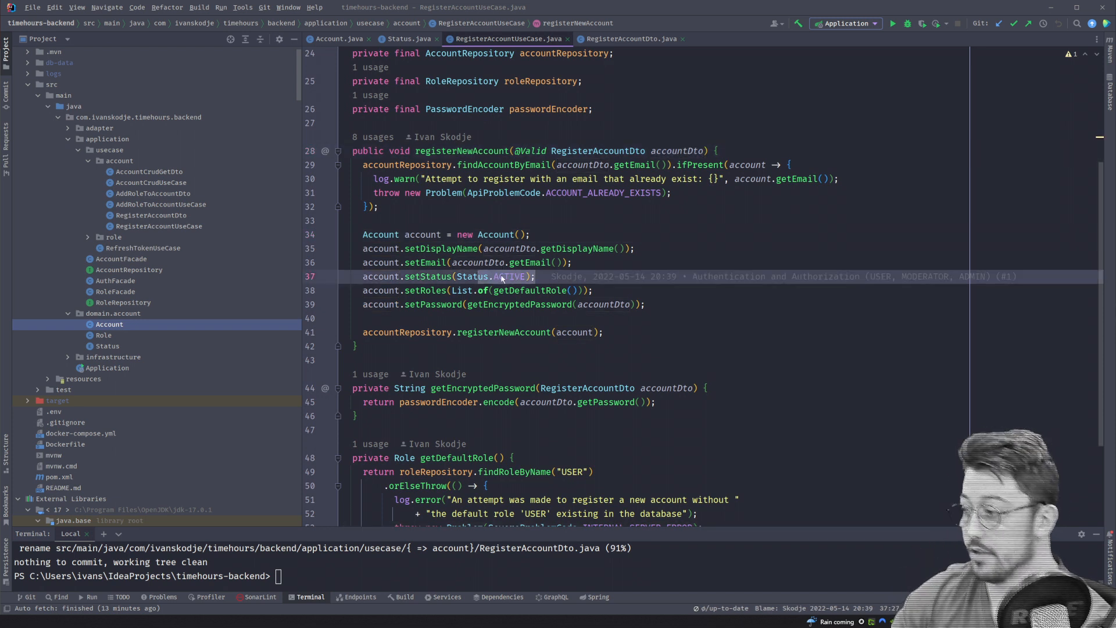
text(INACTIVE)
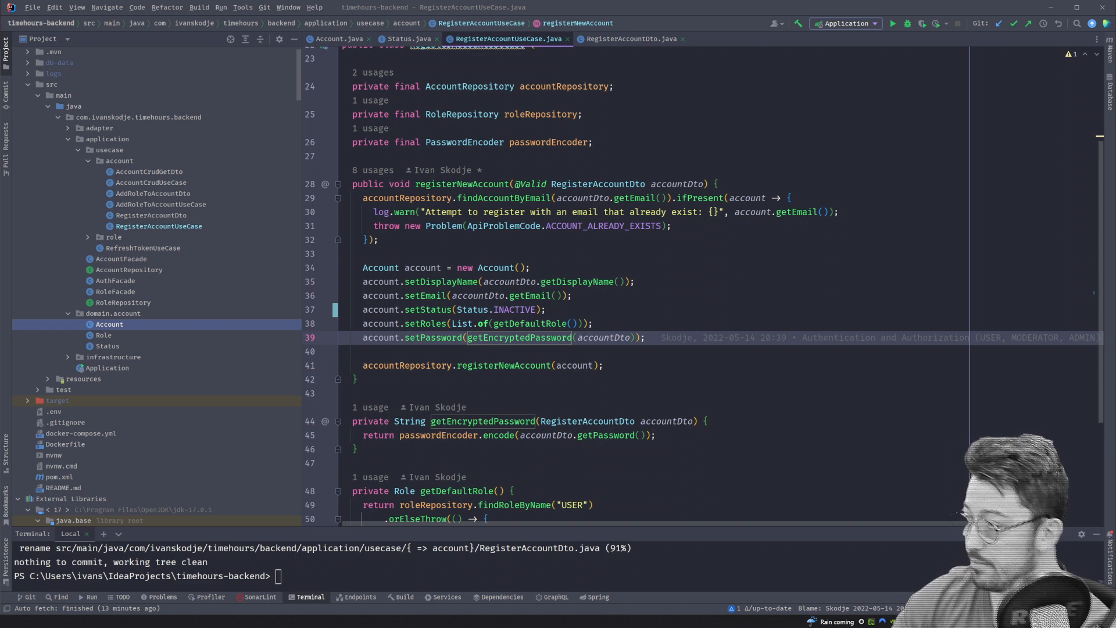
scroll(down, 3)
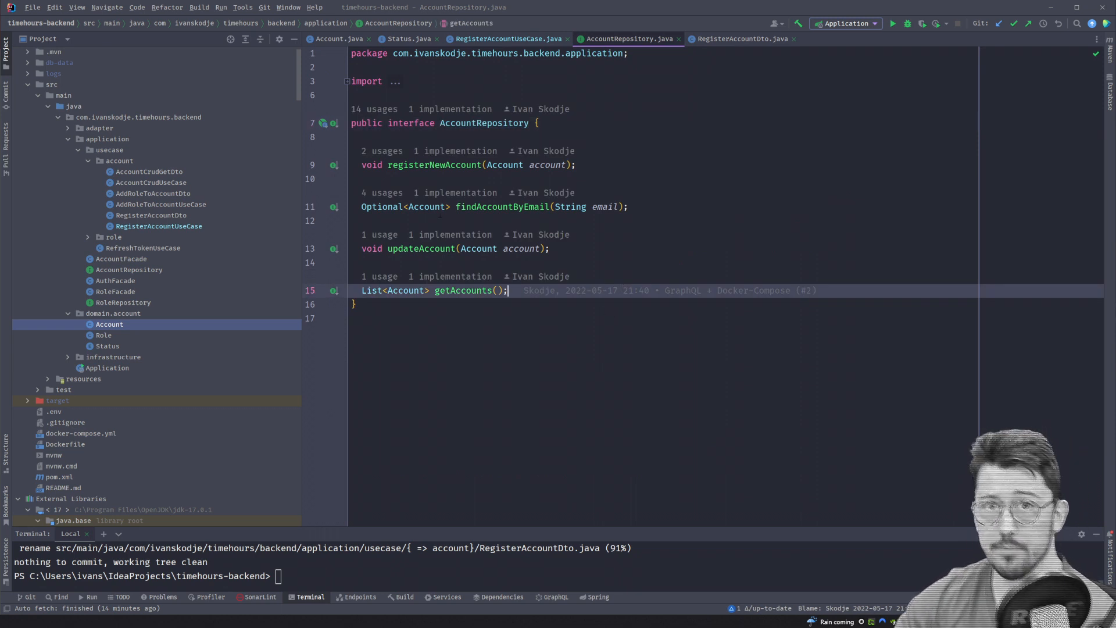
Return to RegisterAccountUseCase and navigate to the AccountRepository interface declaration.
click(511, 39)
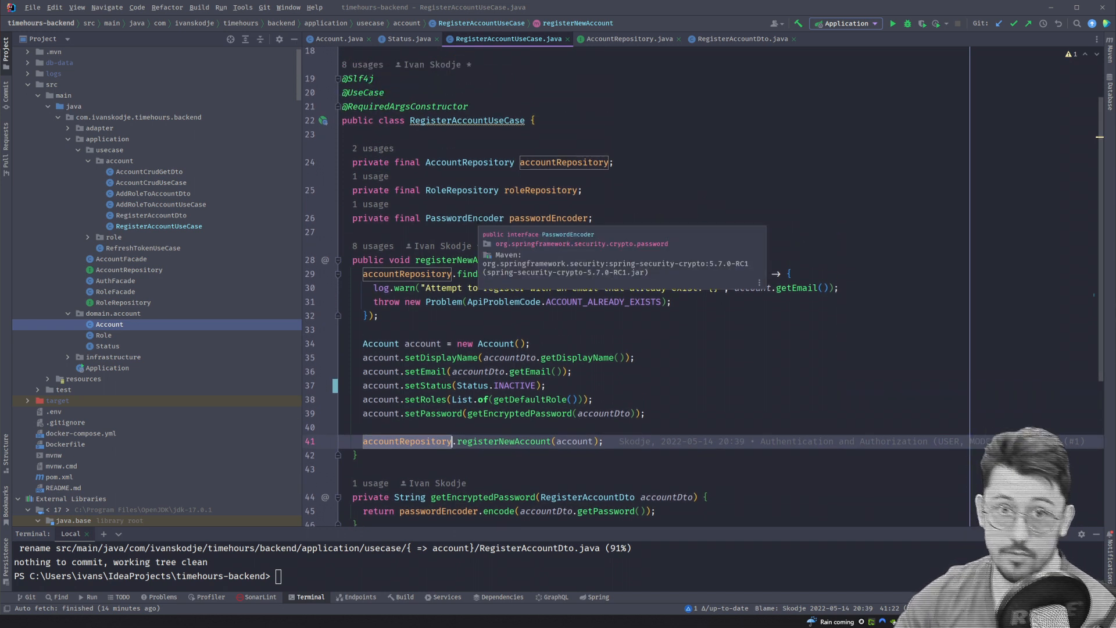
scroll(down, 3)
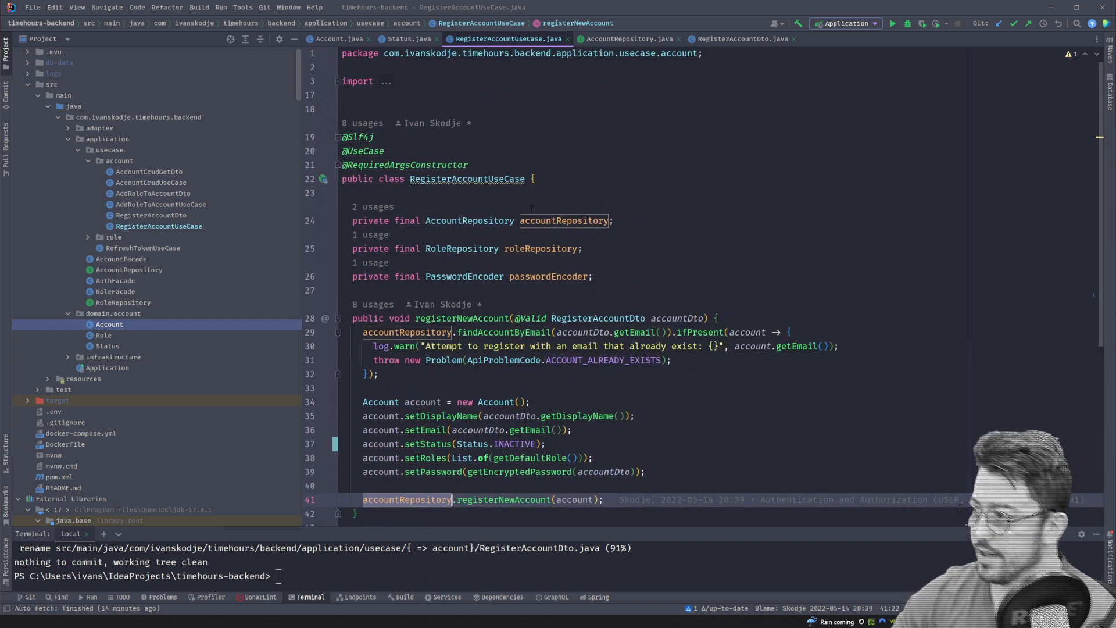
scroll(down, 3)
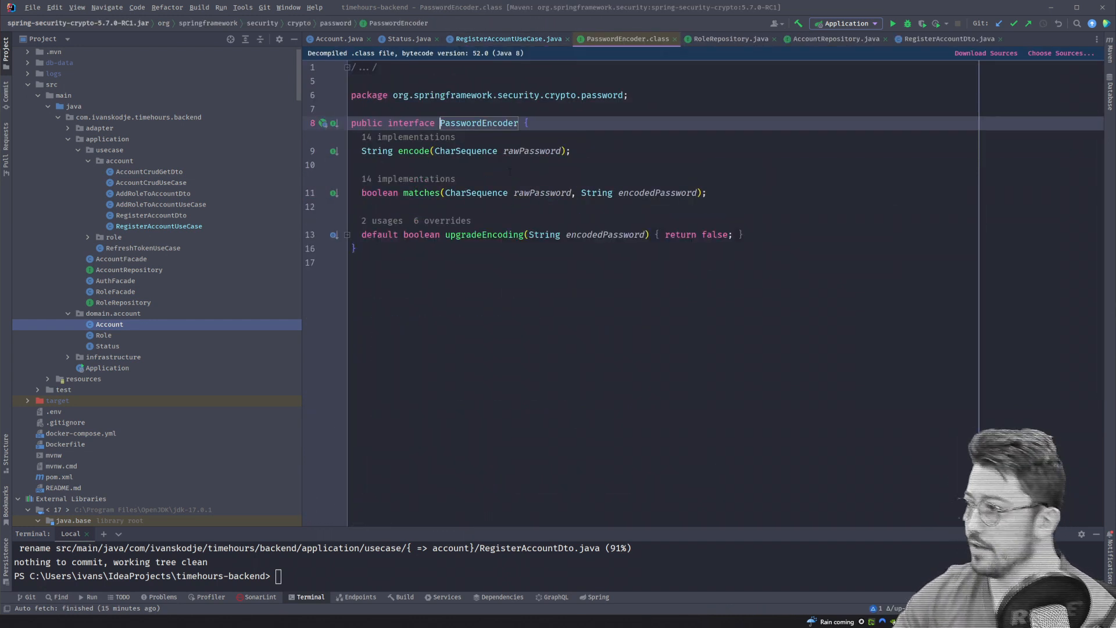
click(512, 38)
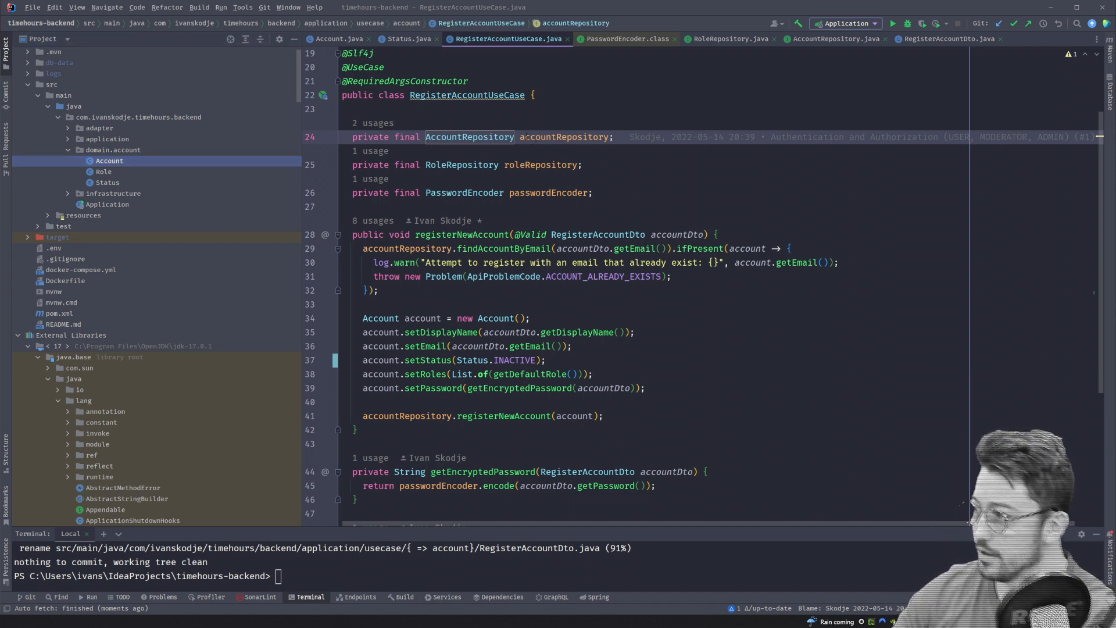
click(835, 39)
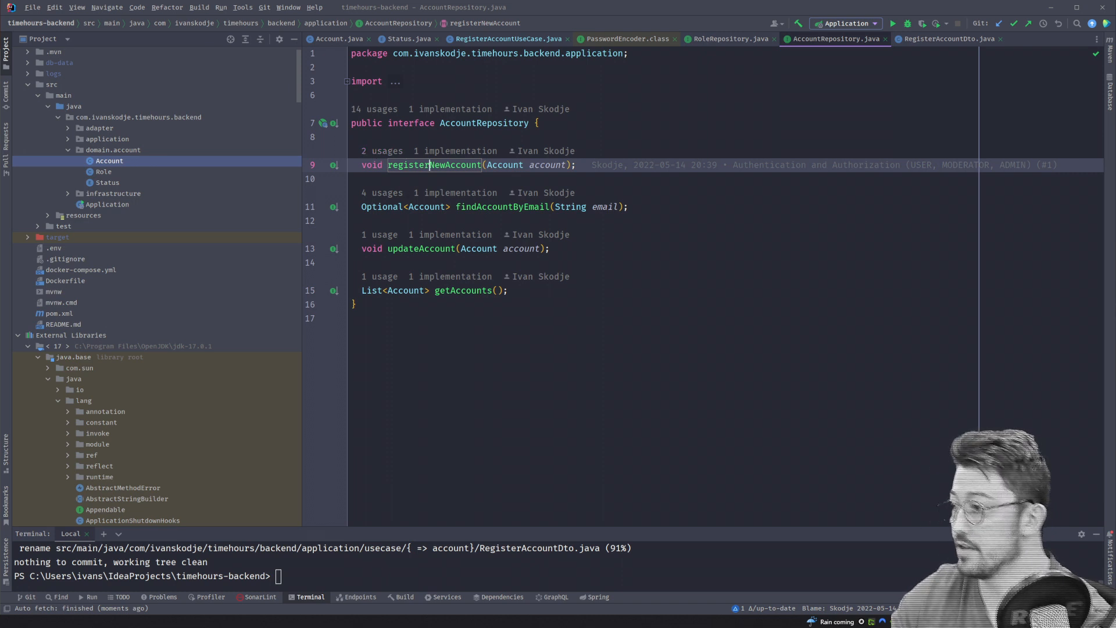
mouse_move(466, 276)
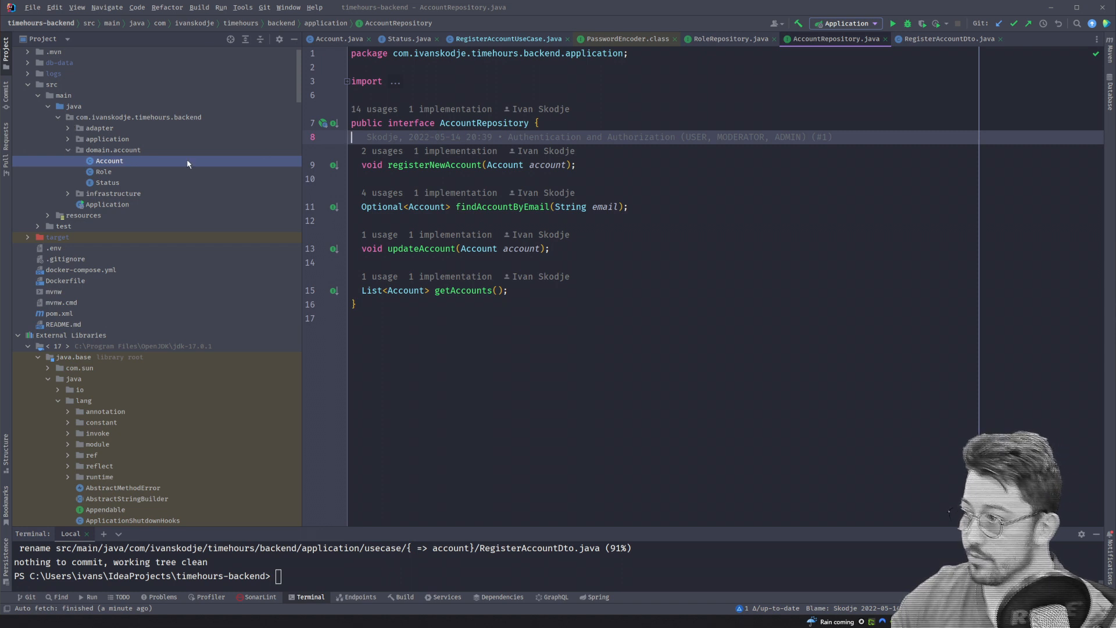
Expand adapter with its in and out.jpa subpackages, then the application package.
click(68, 128)
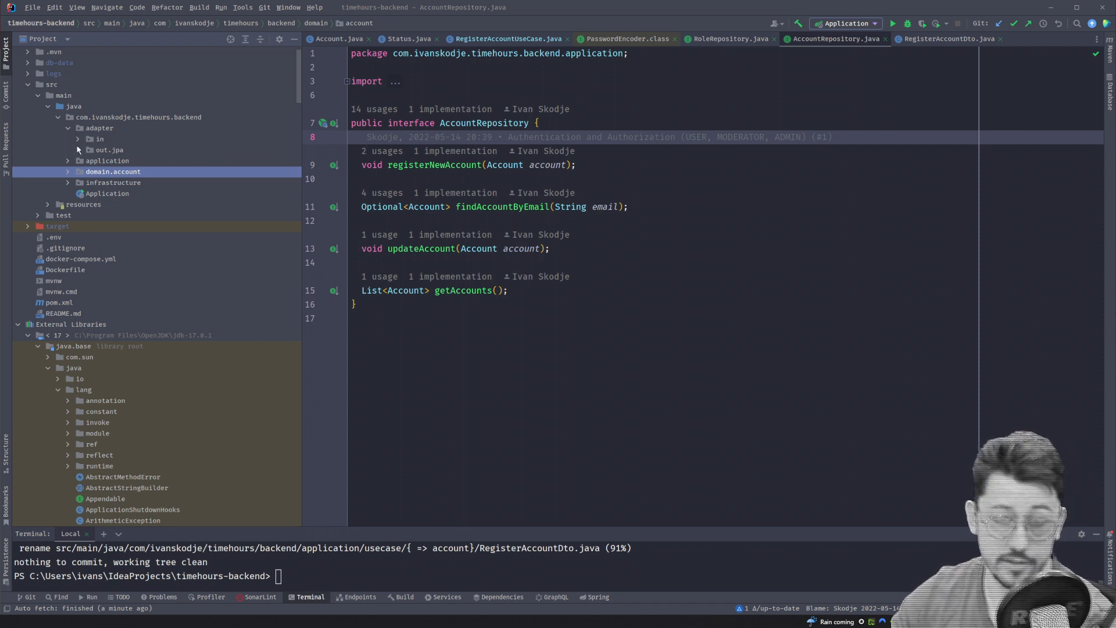
mouse_move(94, 142)
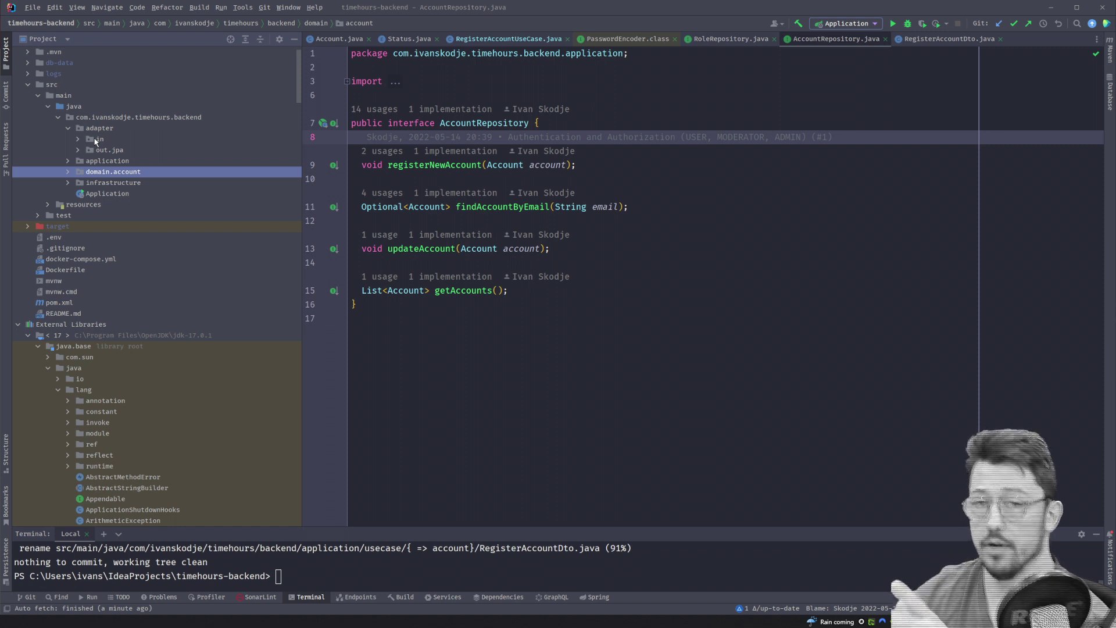
click(79, 139)
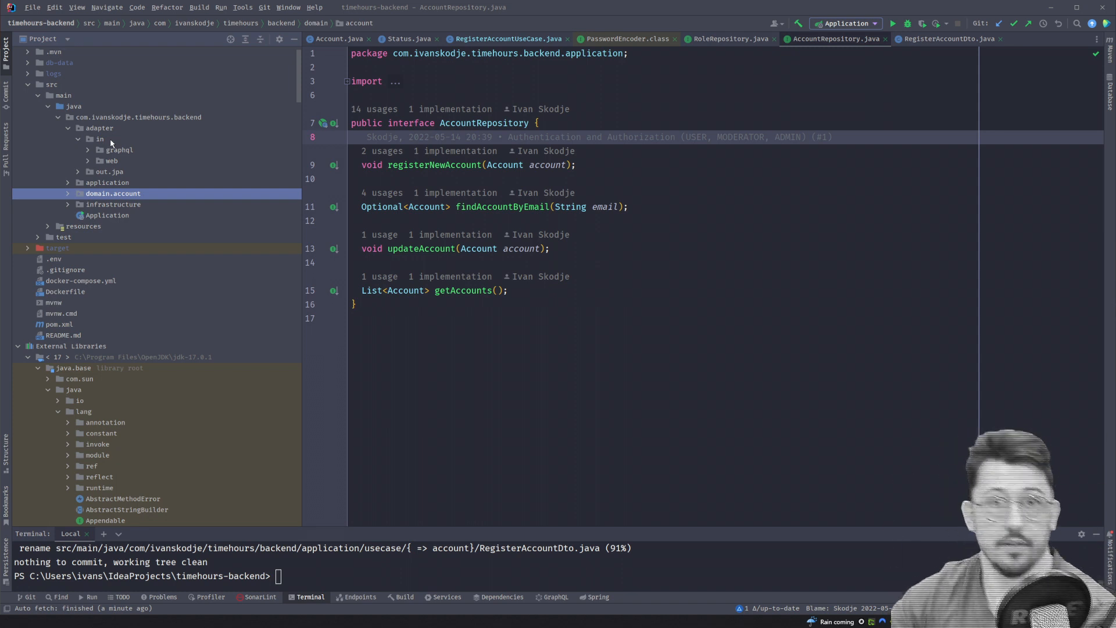
click(78, 139)
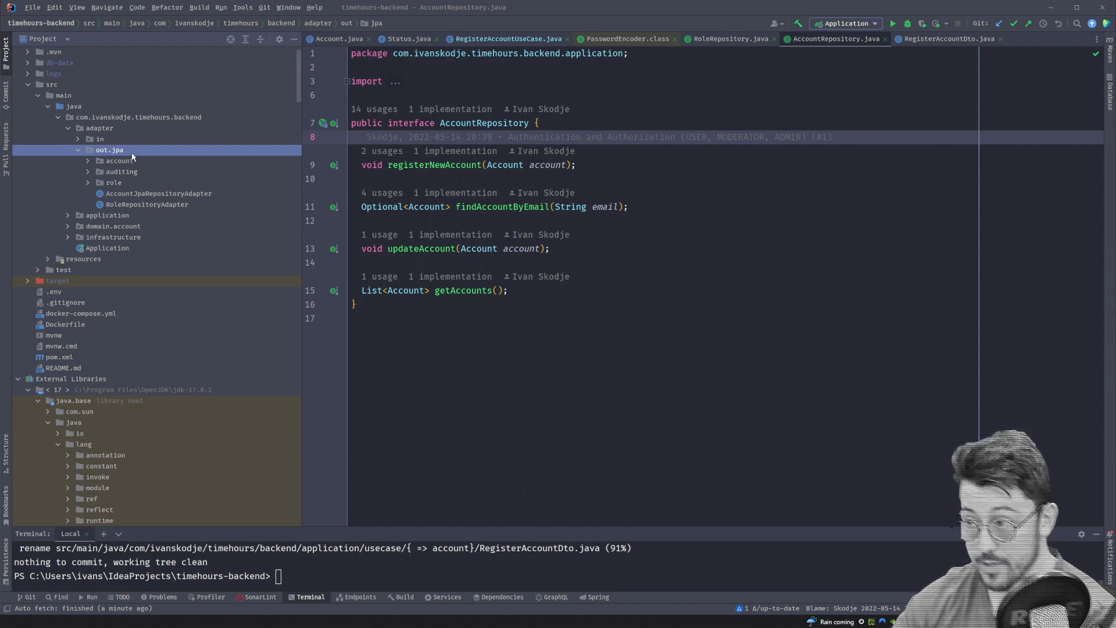
click(107, 216)
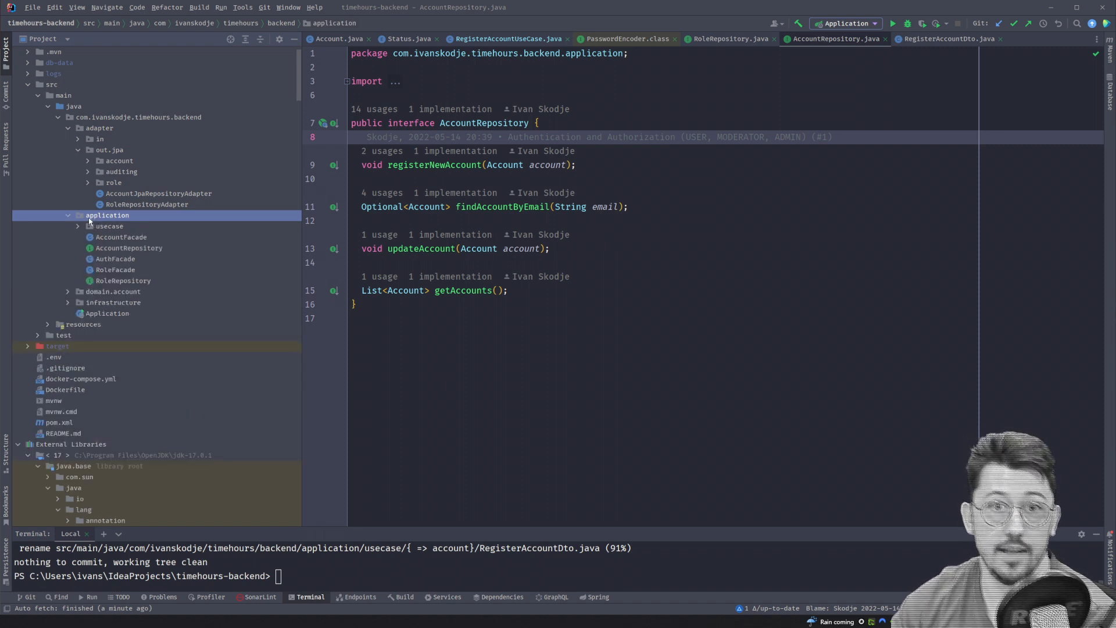
mouse_move(152, 306)
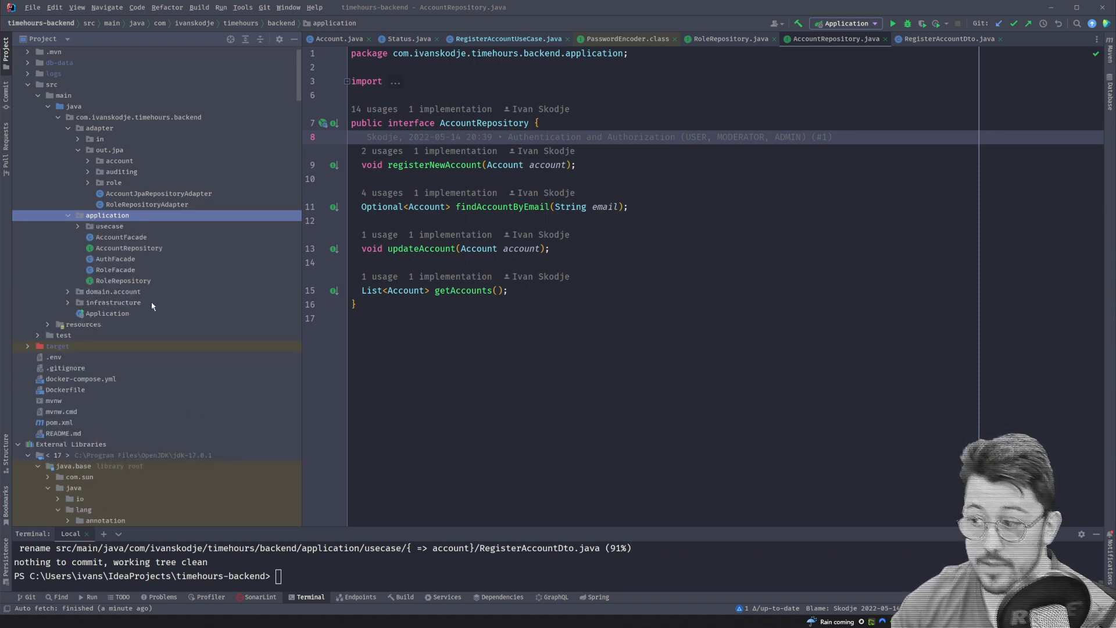
mouse_move(111, 254)
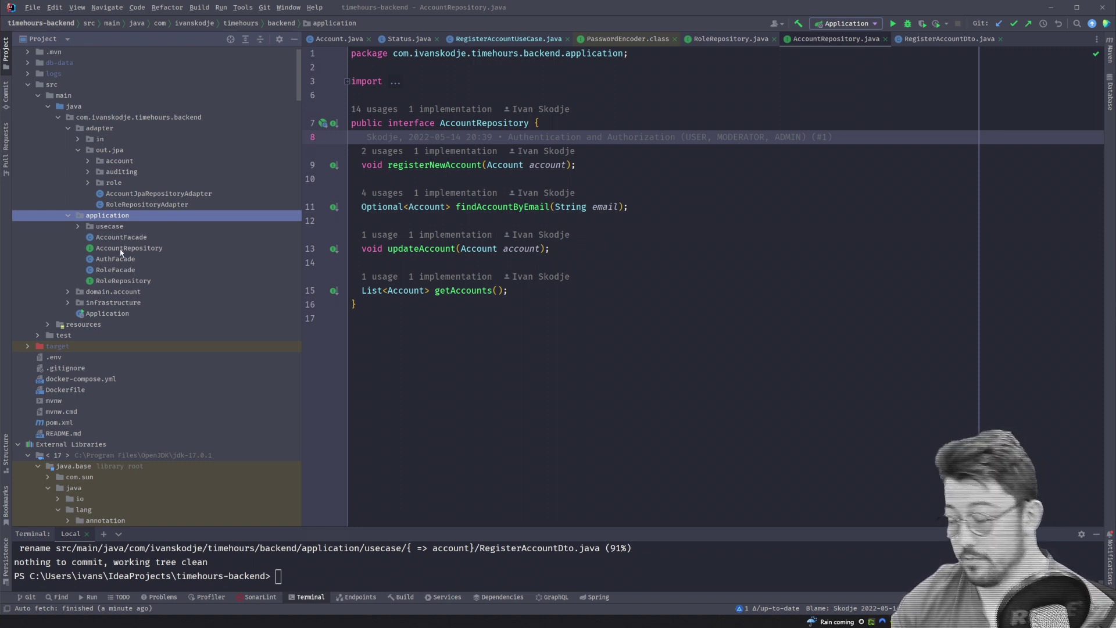
mouse_move(129, 226)
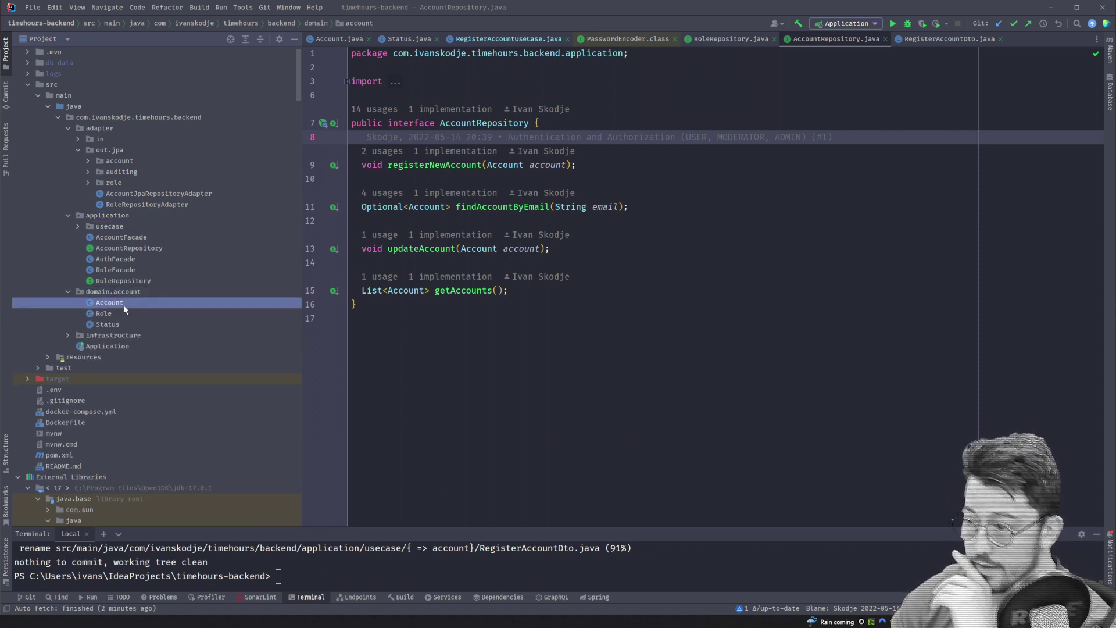
click(109, 302)
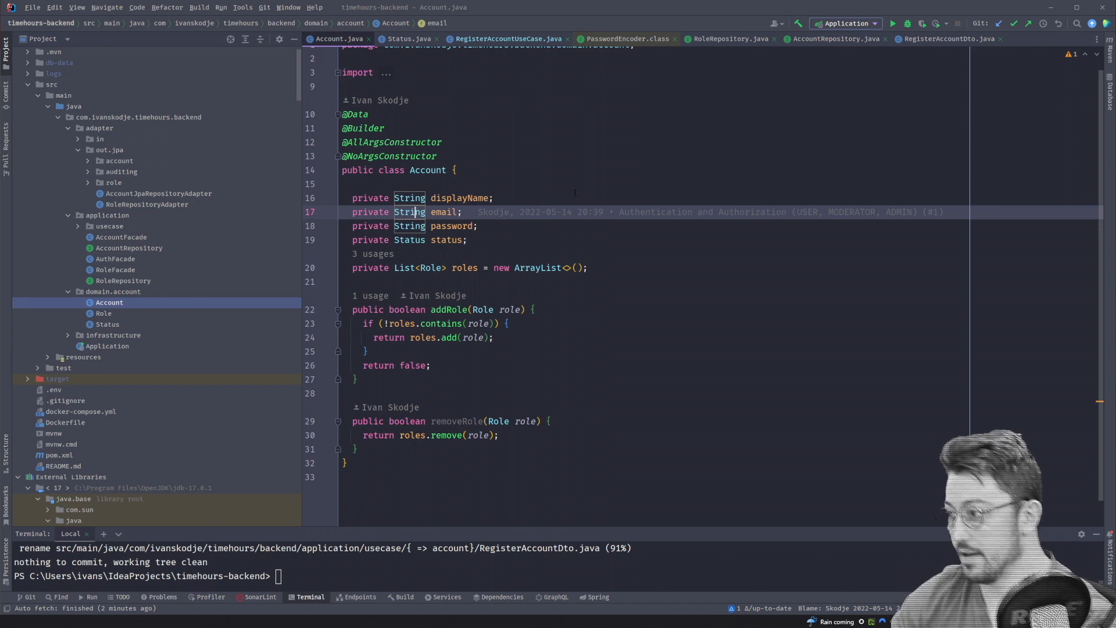
double_click(444, 212)
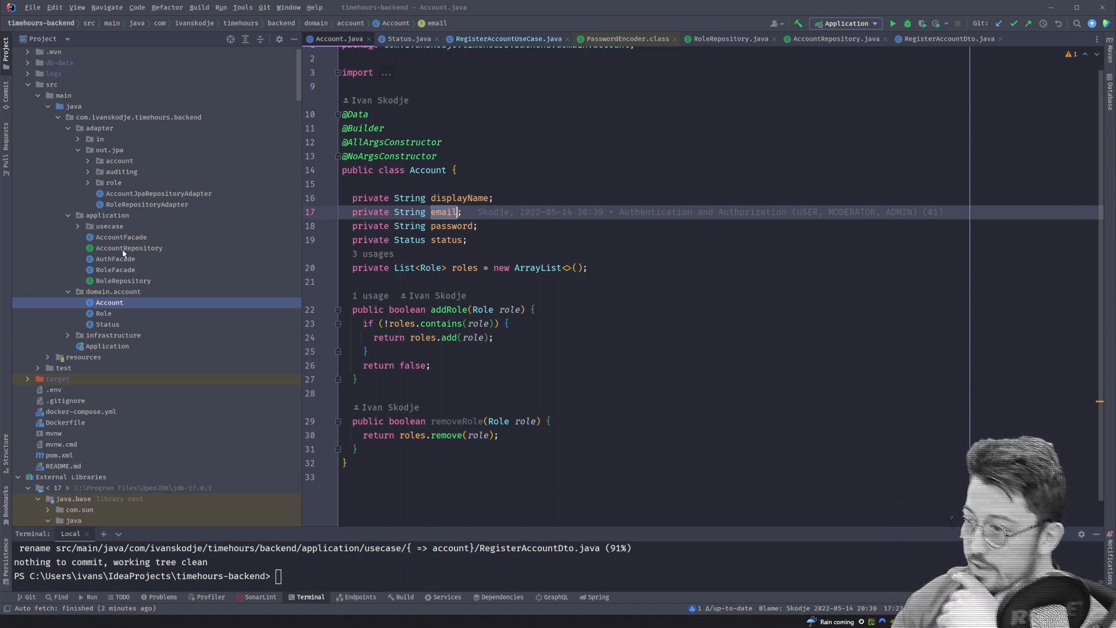
click(129, 248)
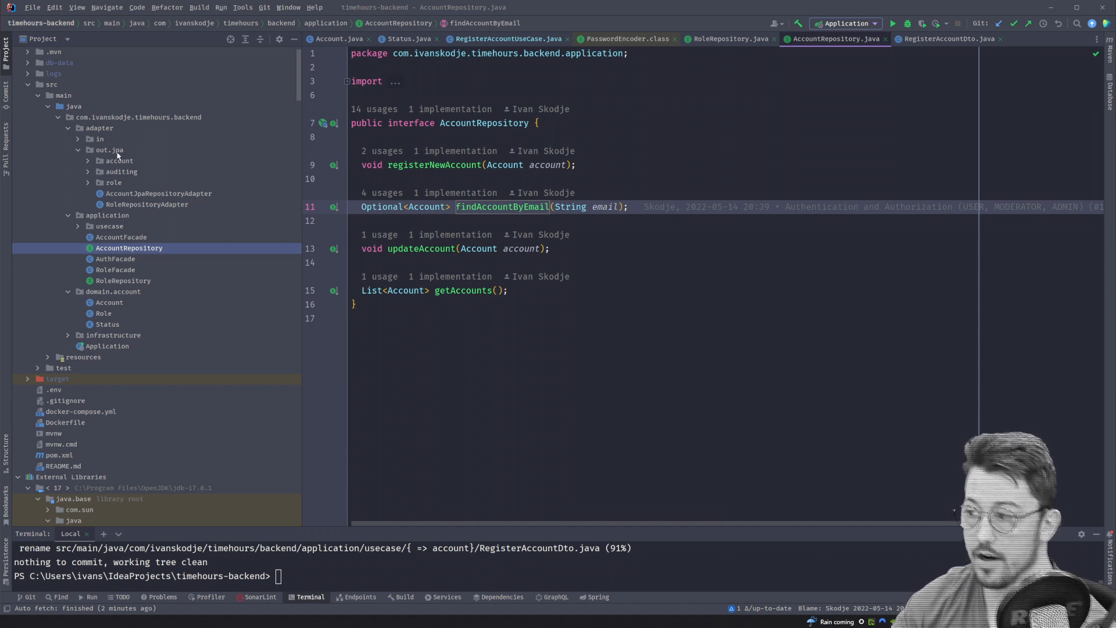
click(111, 149)
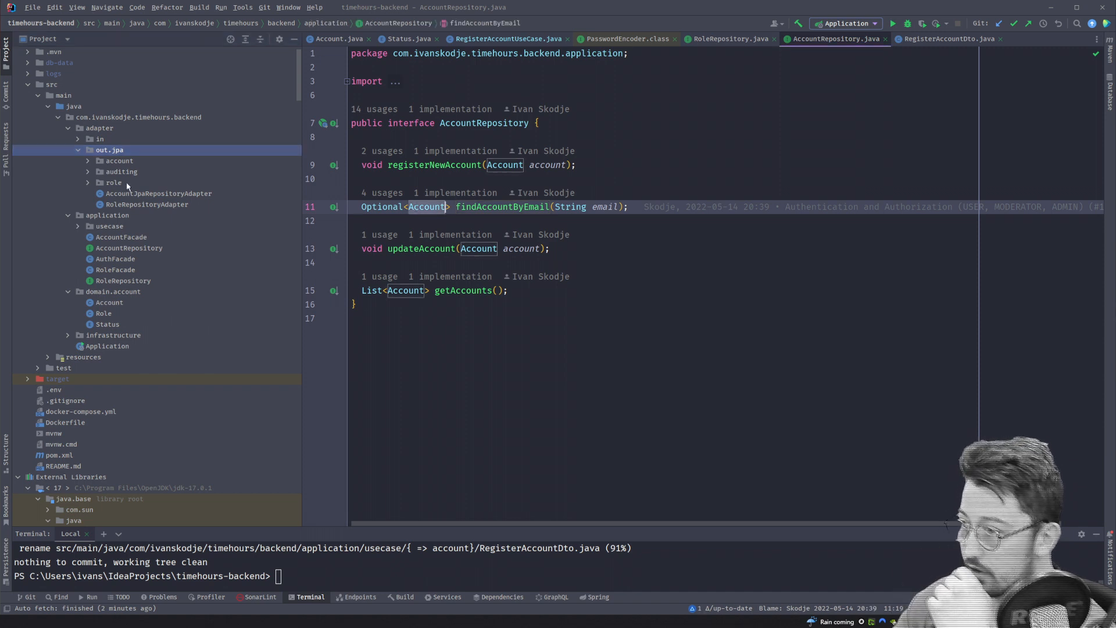
mouse_move(152, 201)
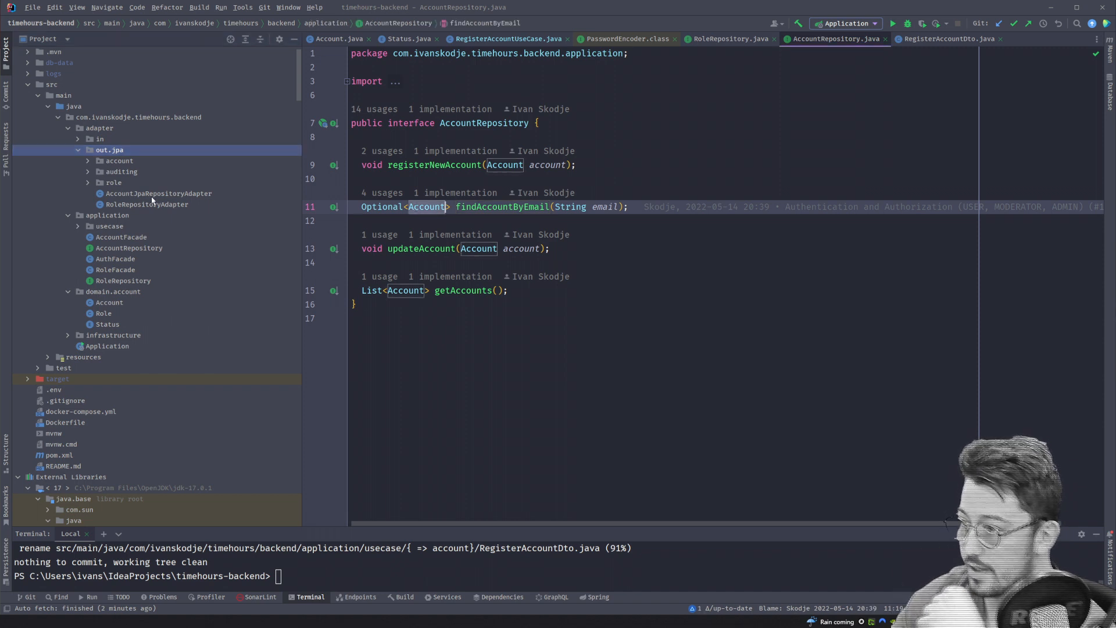
click(158, 193)
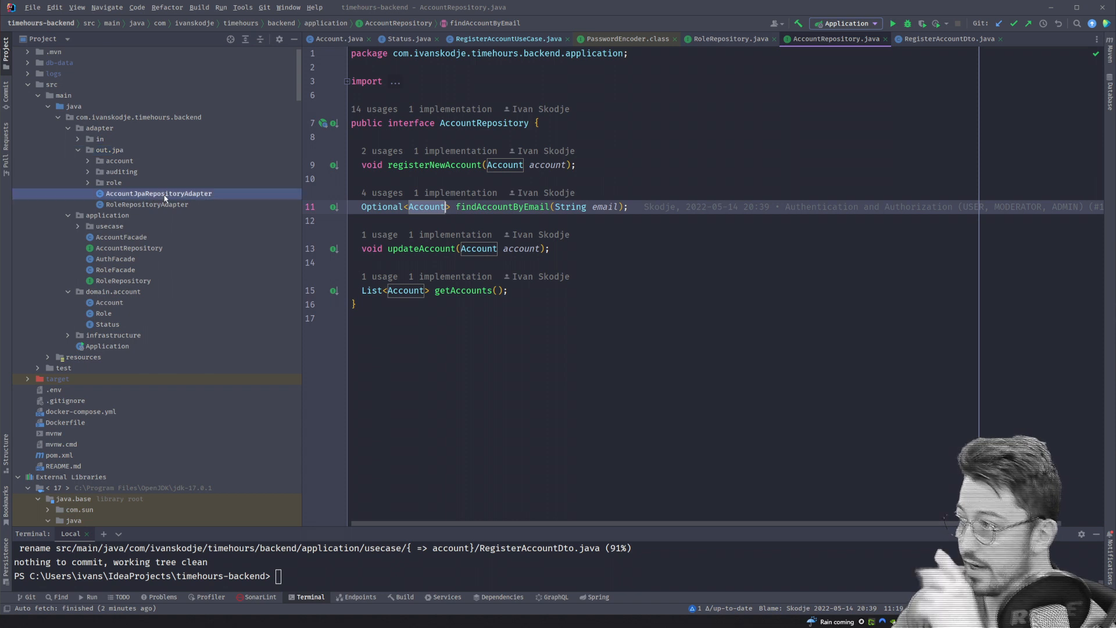
Open AccountJpaRepositoryAdapter and scroll through its implementation.
click(158, 193)
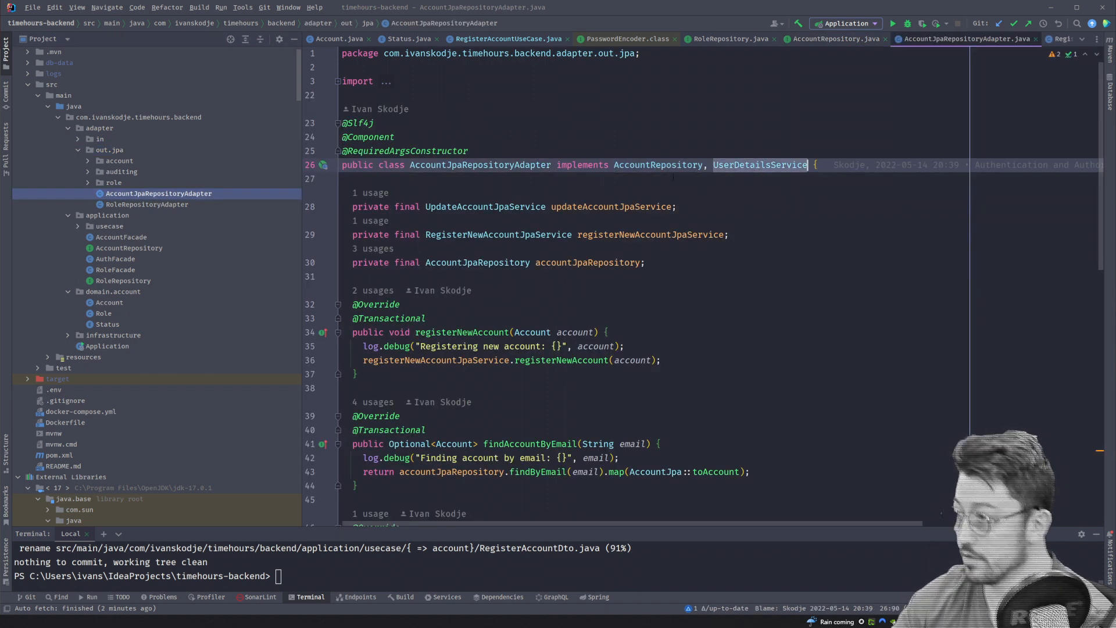
scroll(down, 3)
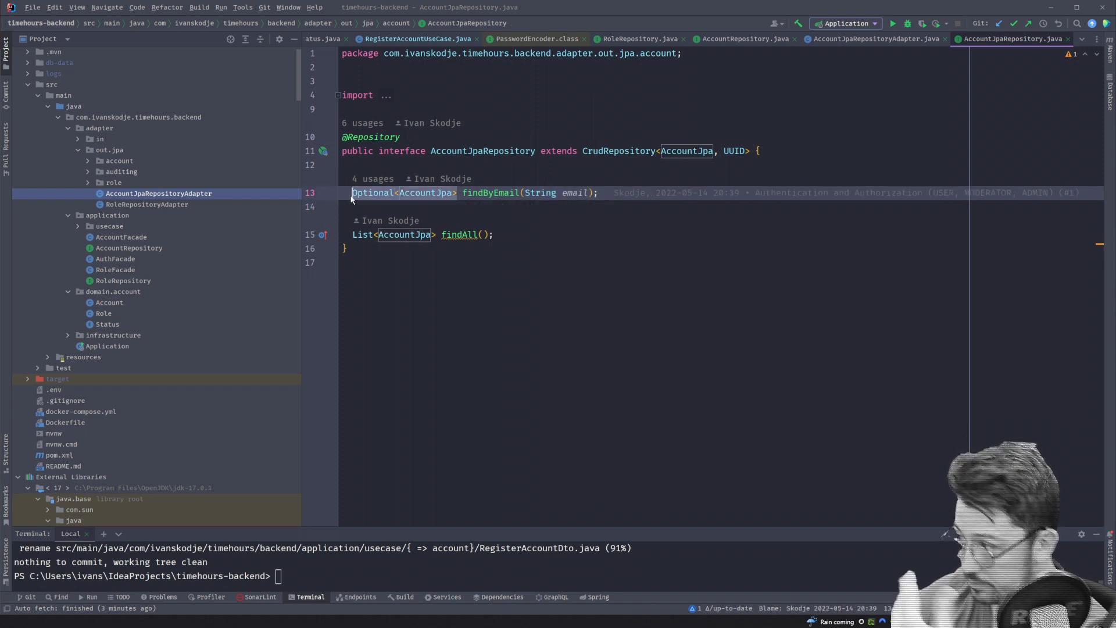
Open the AccountJpa entity, then select the out.jpa and application packages.
click(877, 39)
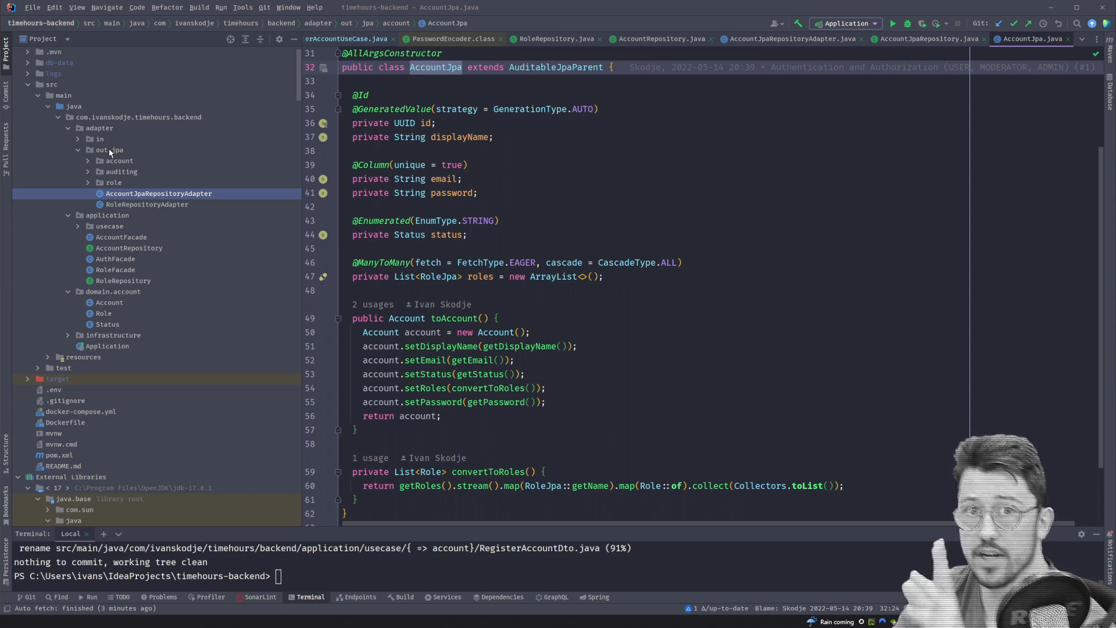
click(109, 150)
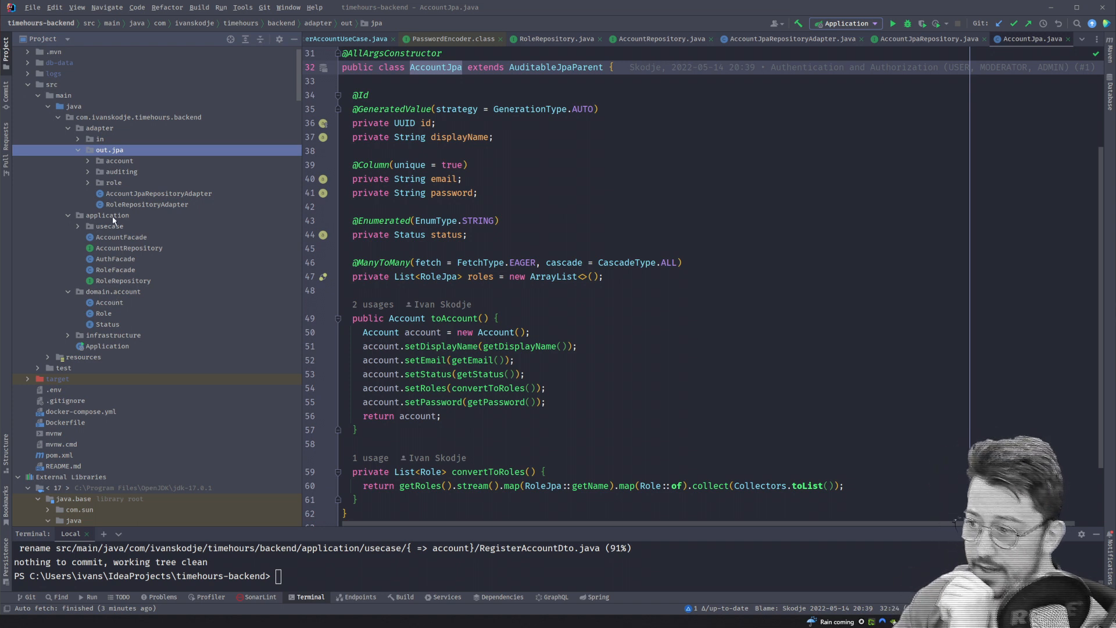
click(107, 215)
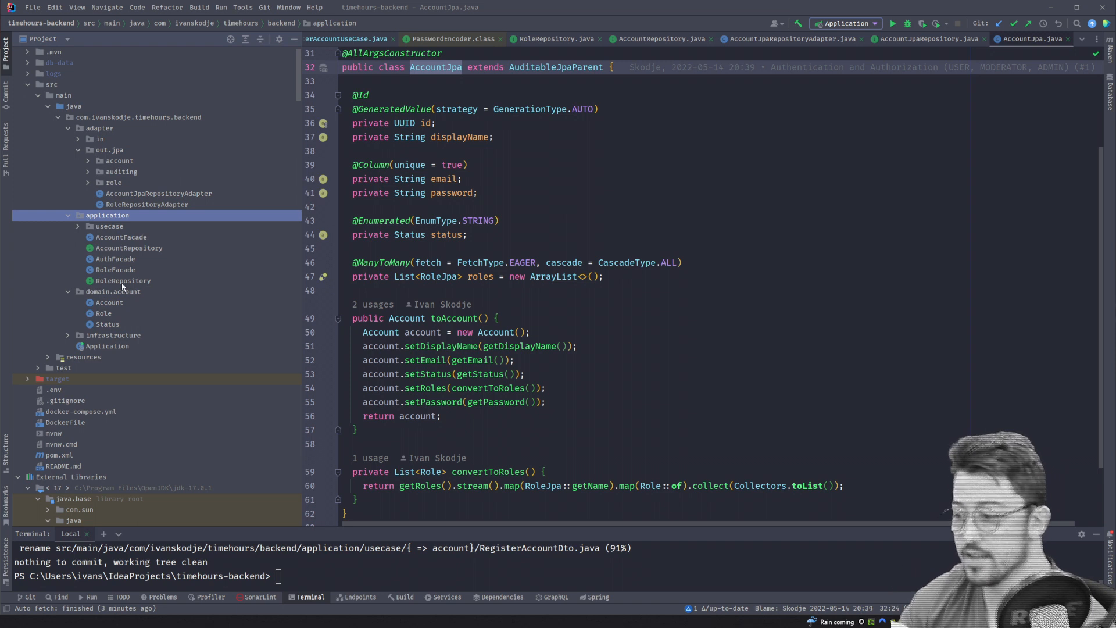
Return to AccountJpaRepositoryAdapter, scroll to loadUserByUsername, and collapse out.jpa in the tree.
click(114, 291)
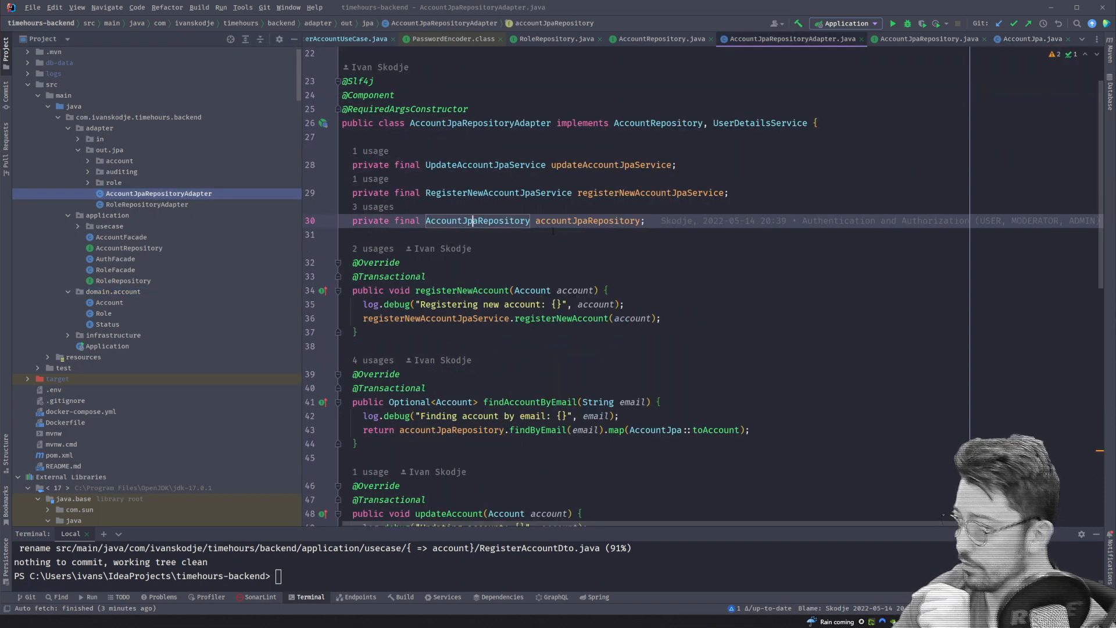
scroll(down, 3)
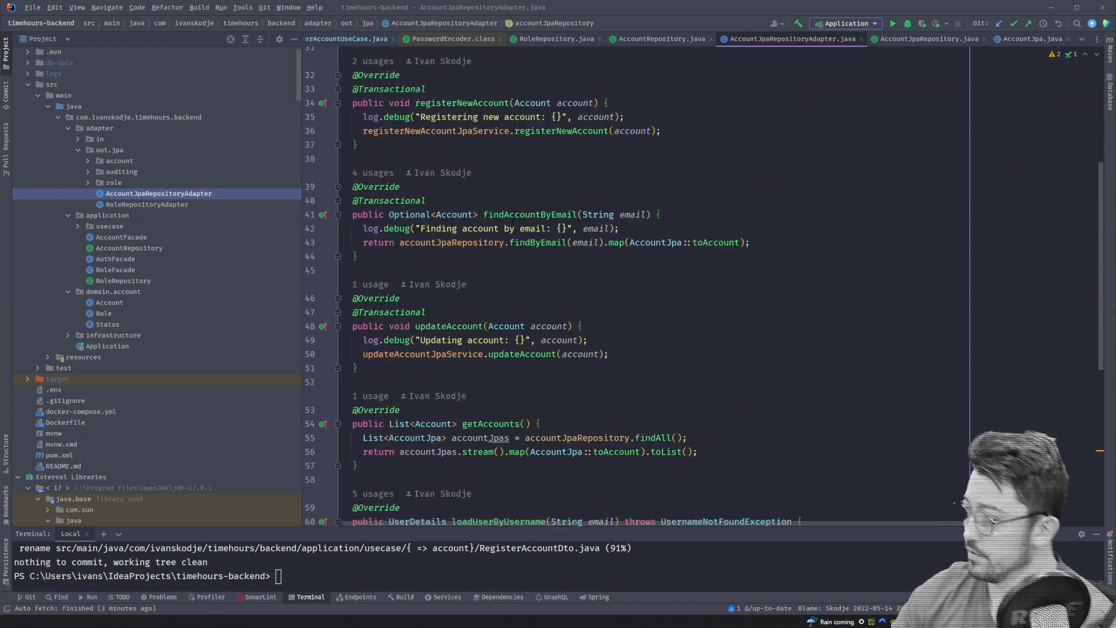
scroll(down, 3)
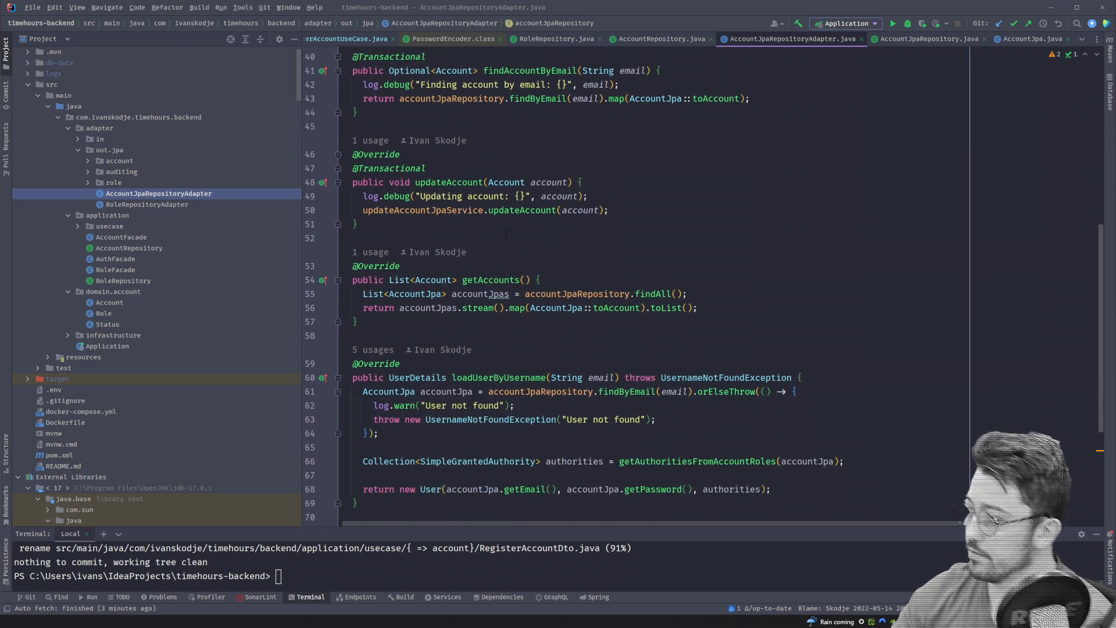
scroll(down, 3)
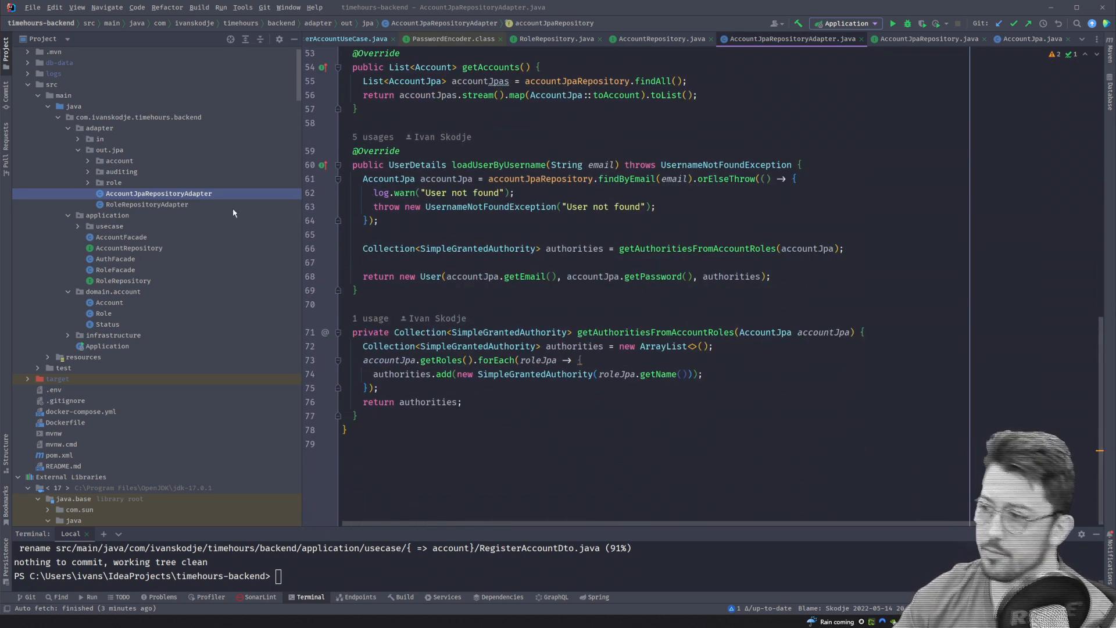
click(78, 149)
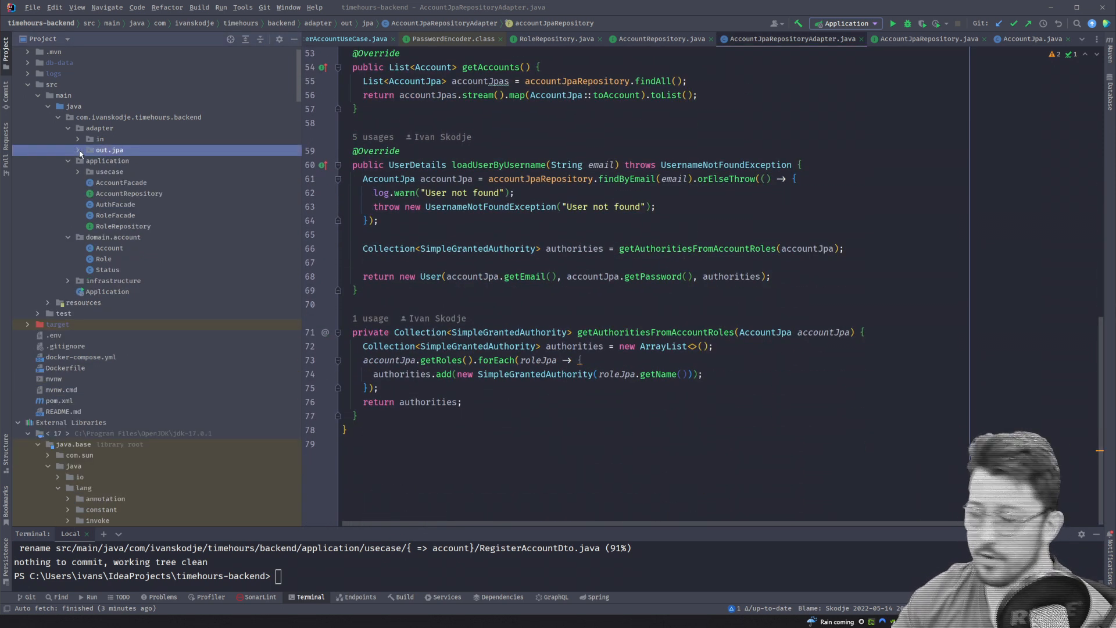